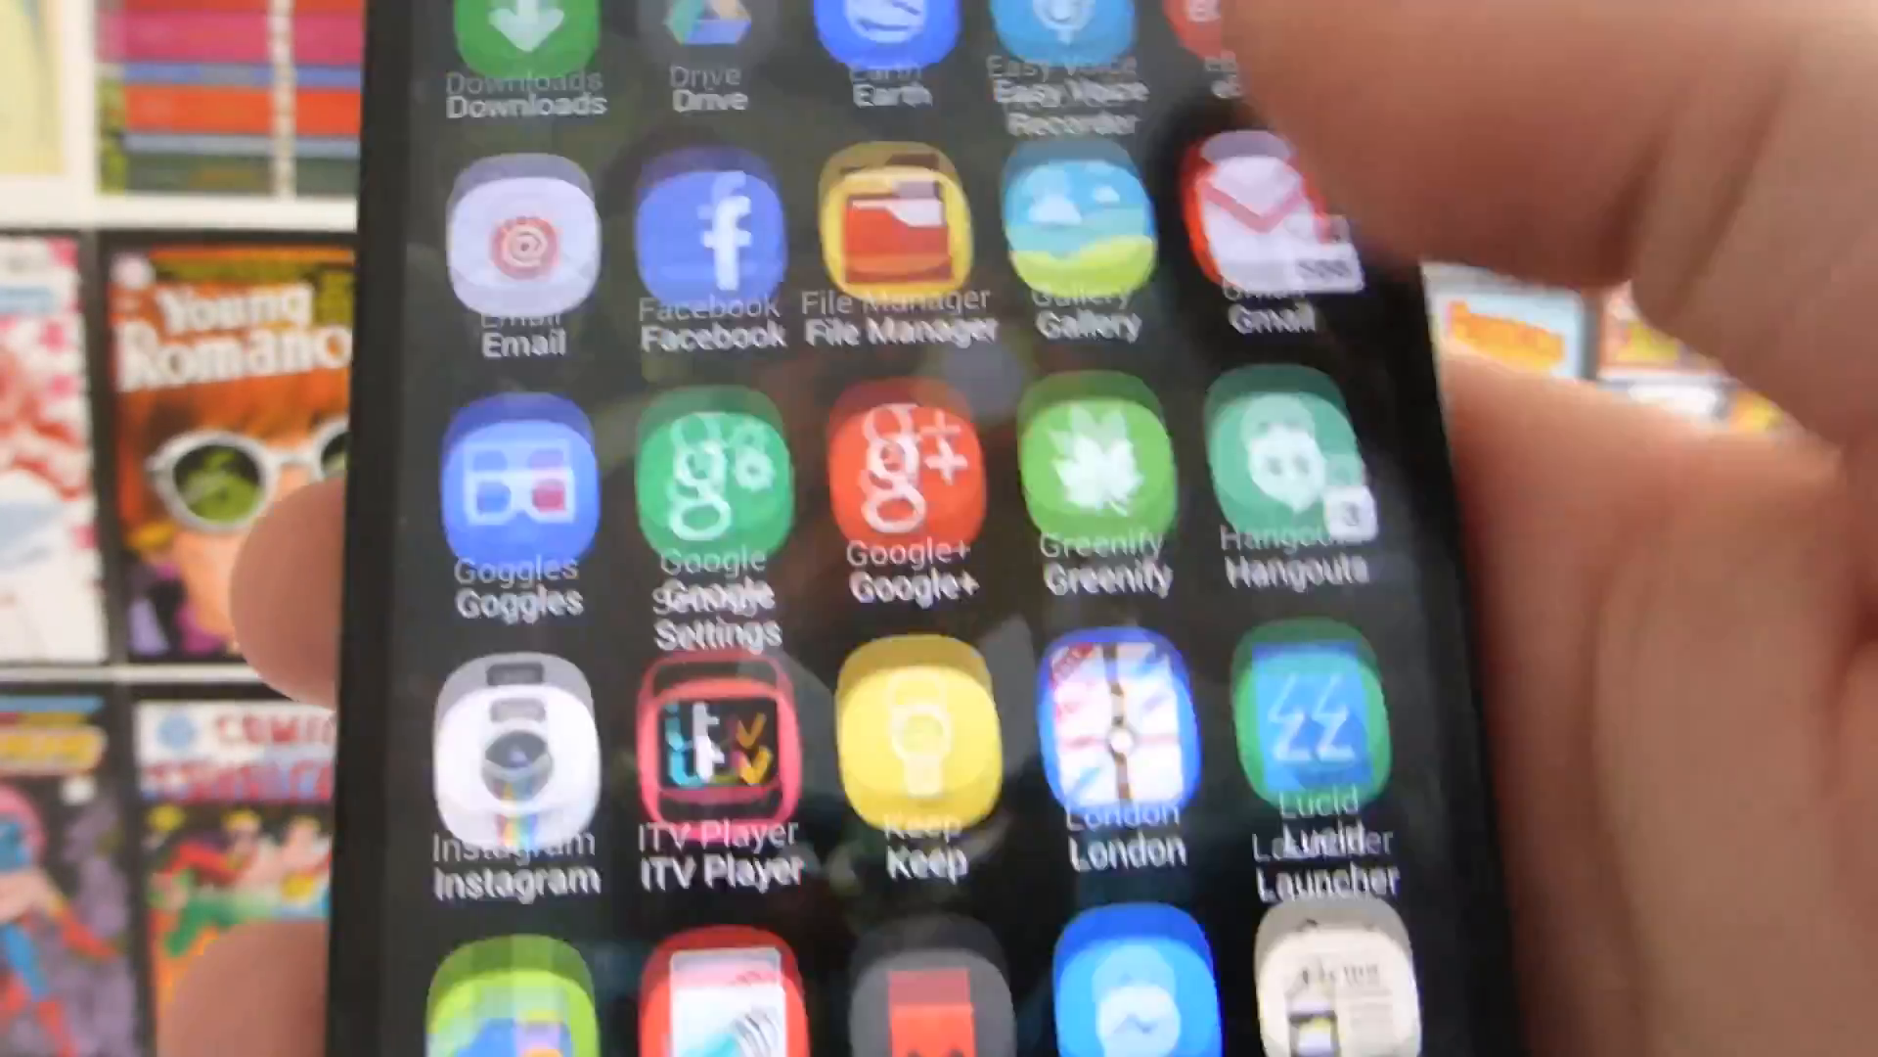
pyautogui.scroll(-3)
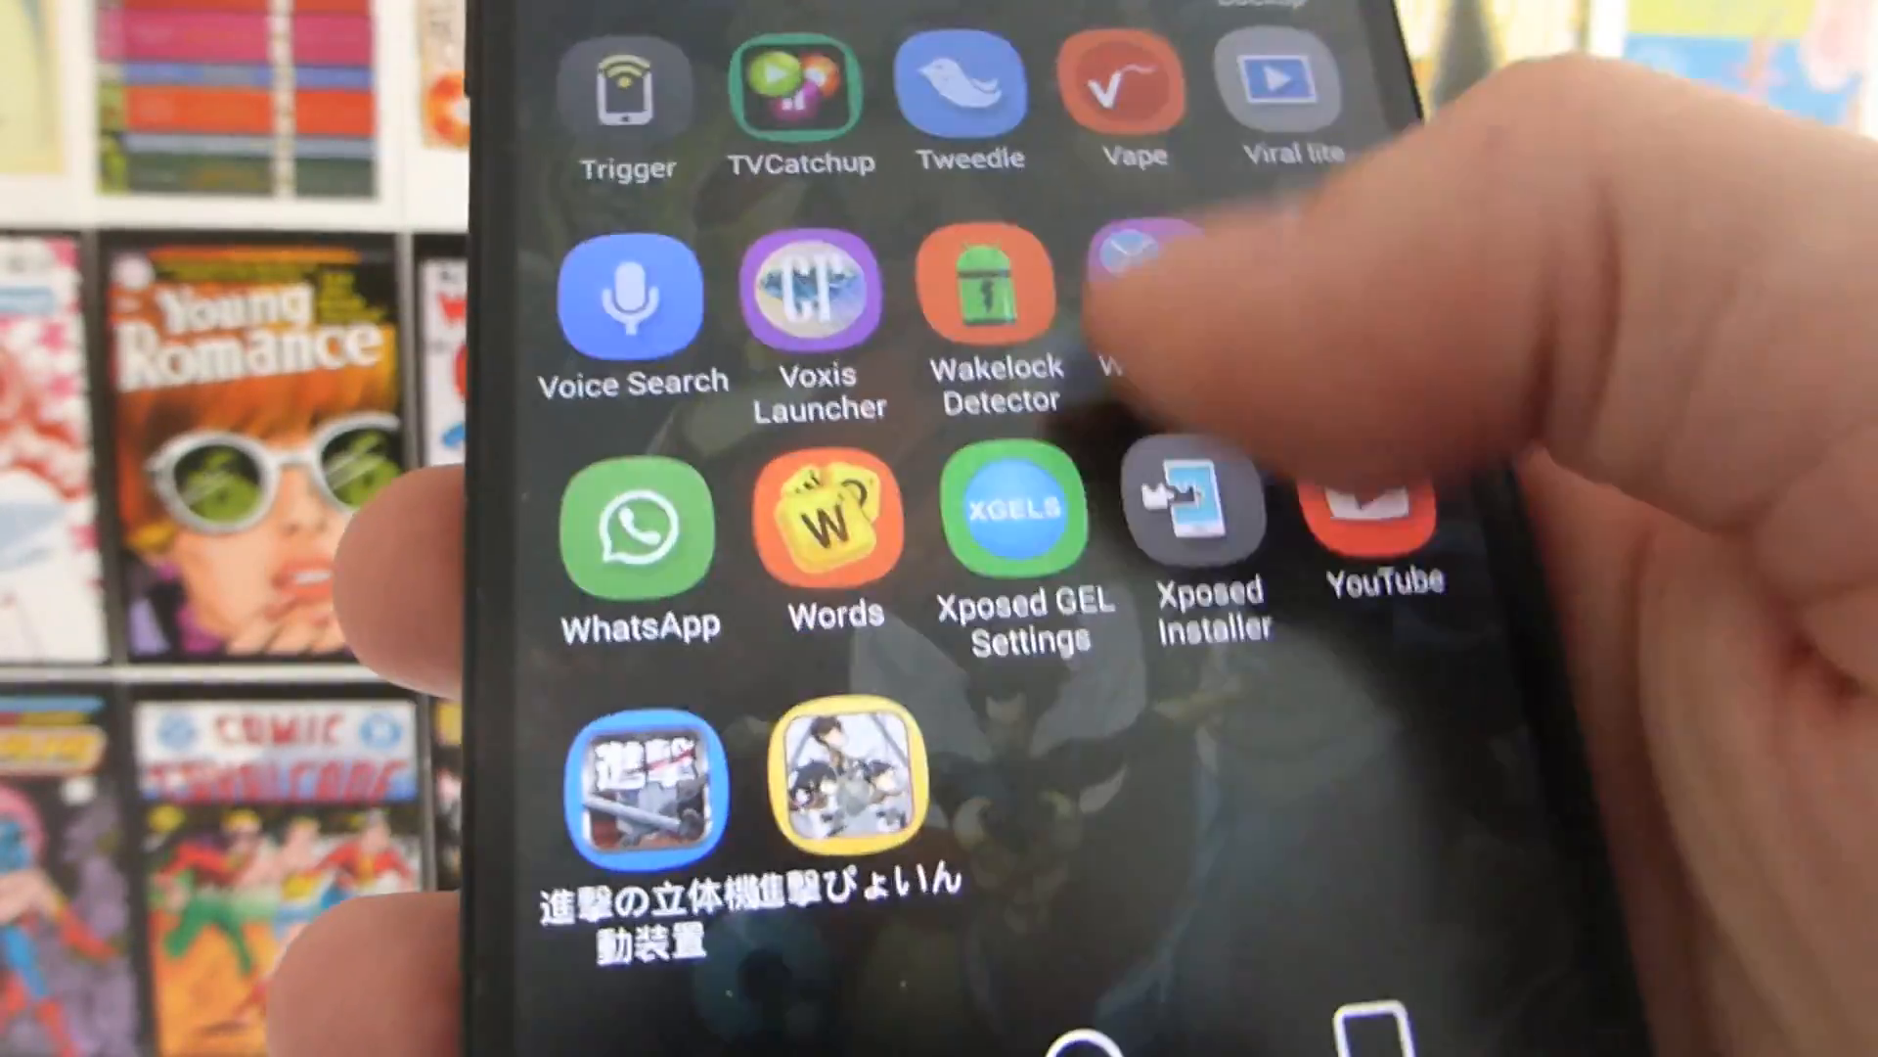
pyautogui.scroll(-3)
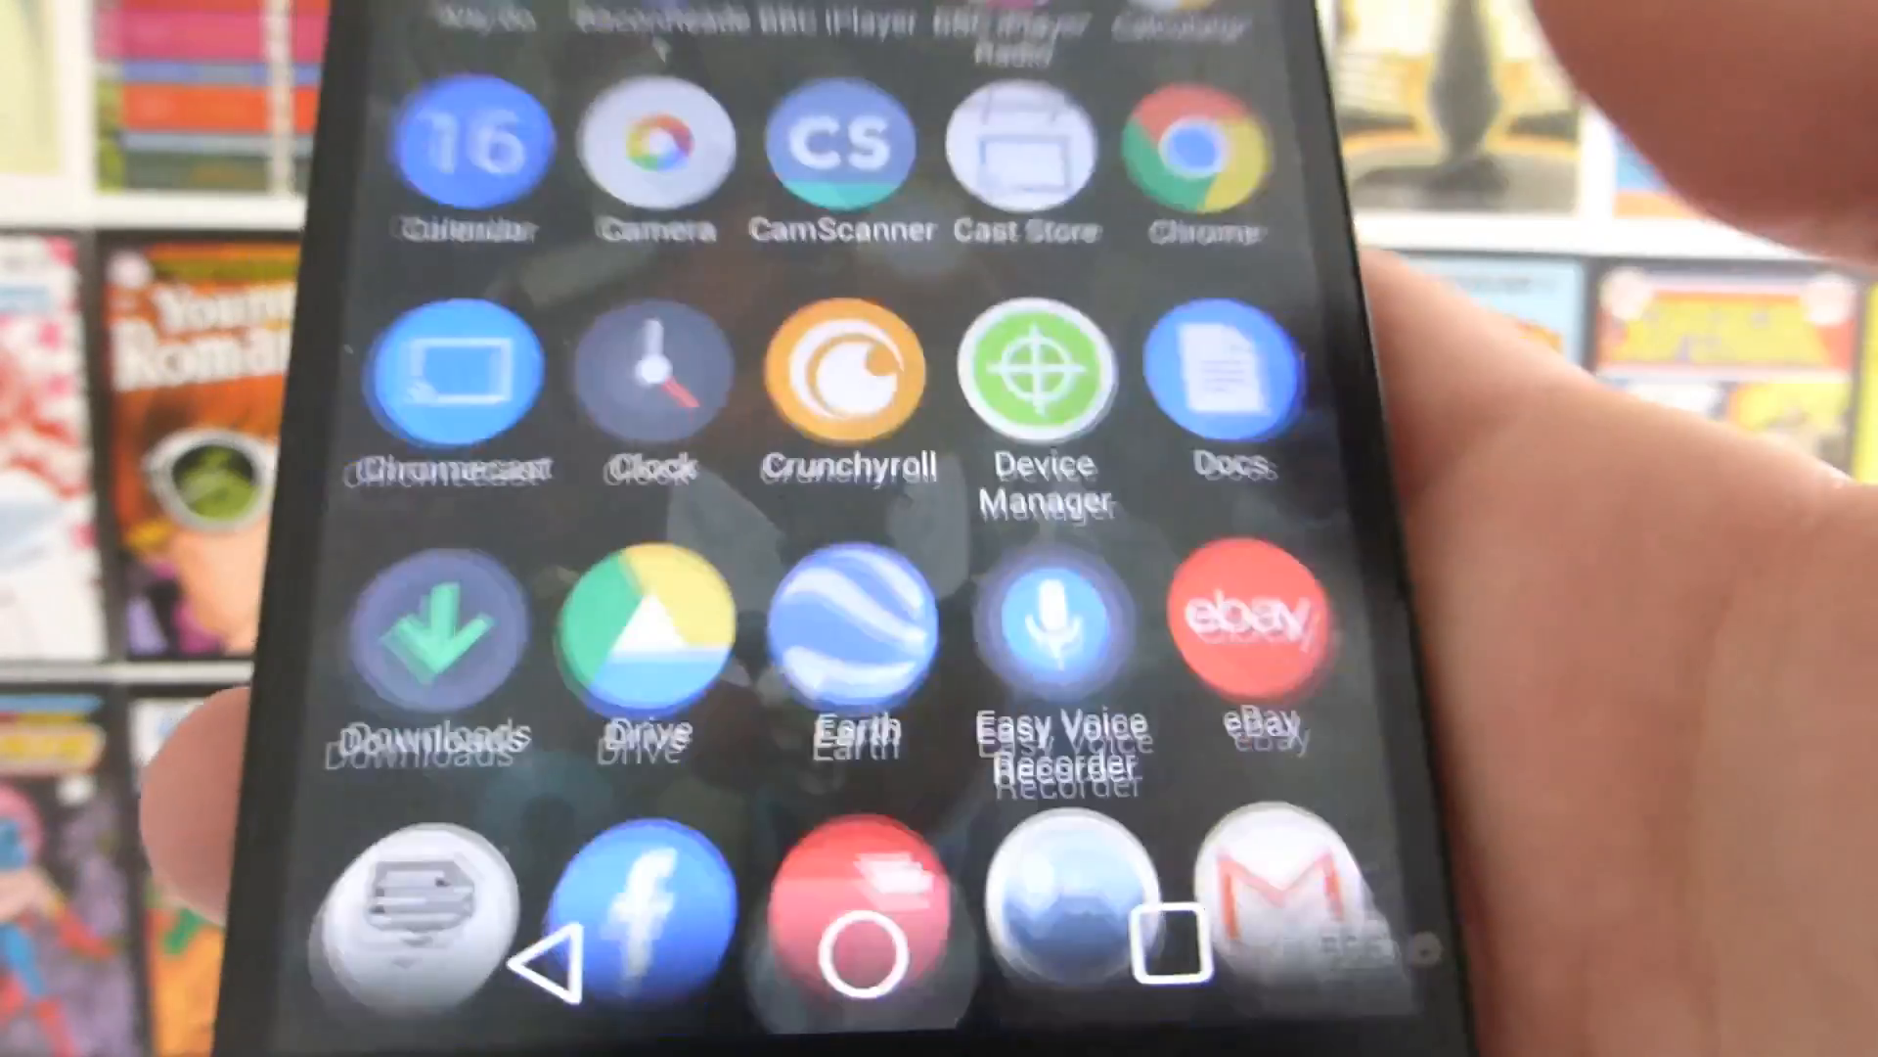
pyautogui.scroll(-3)
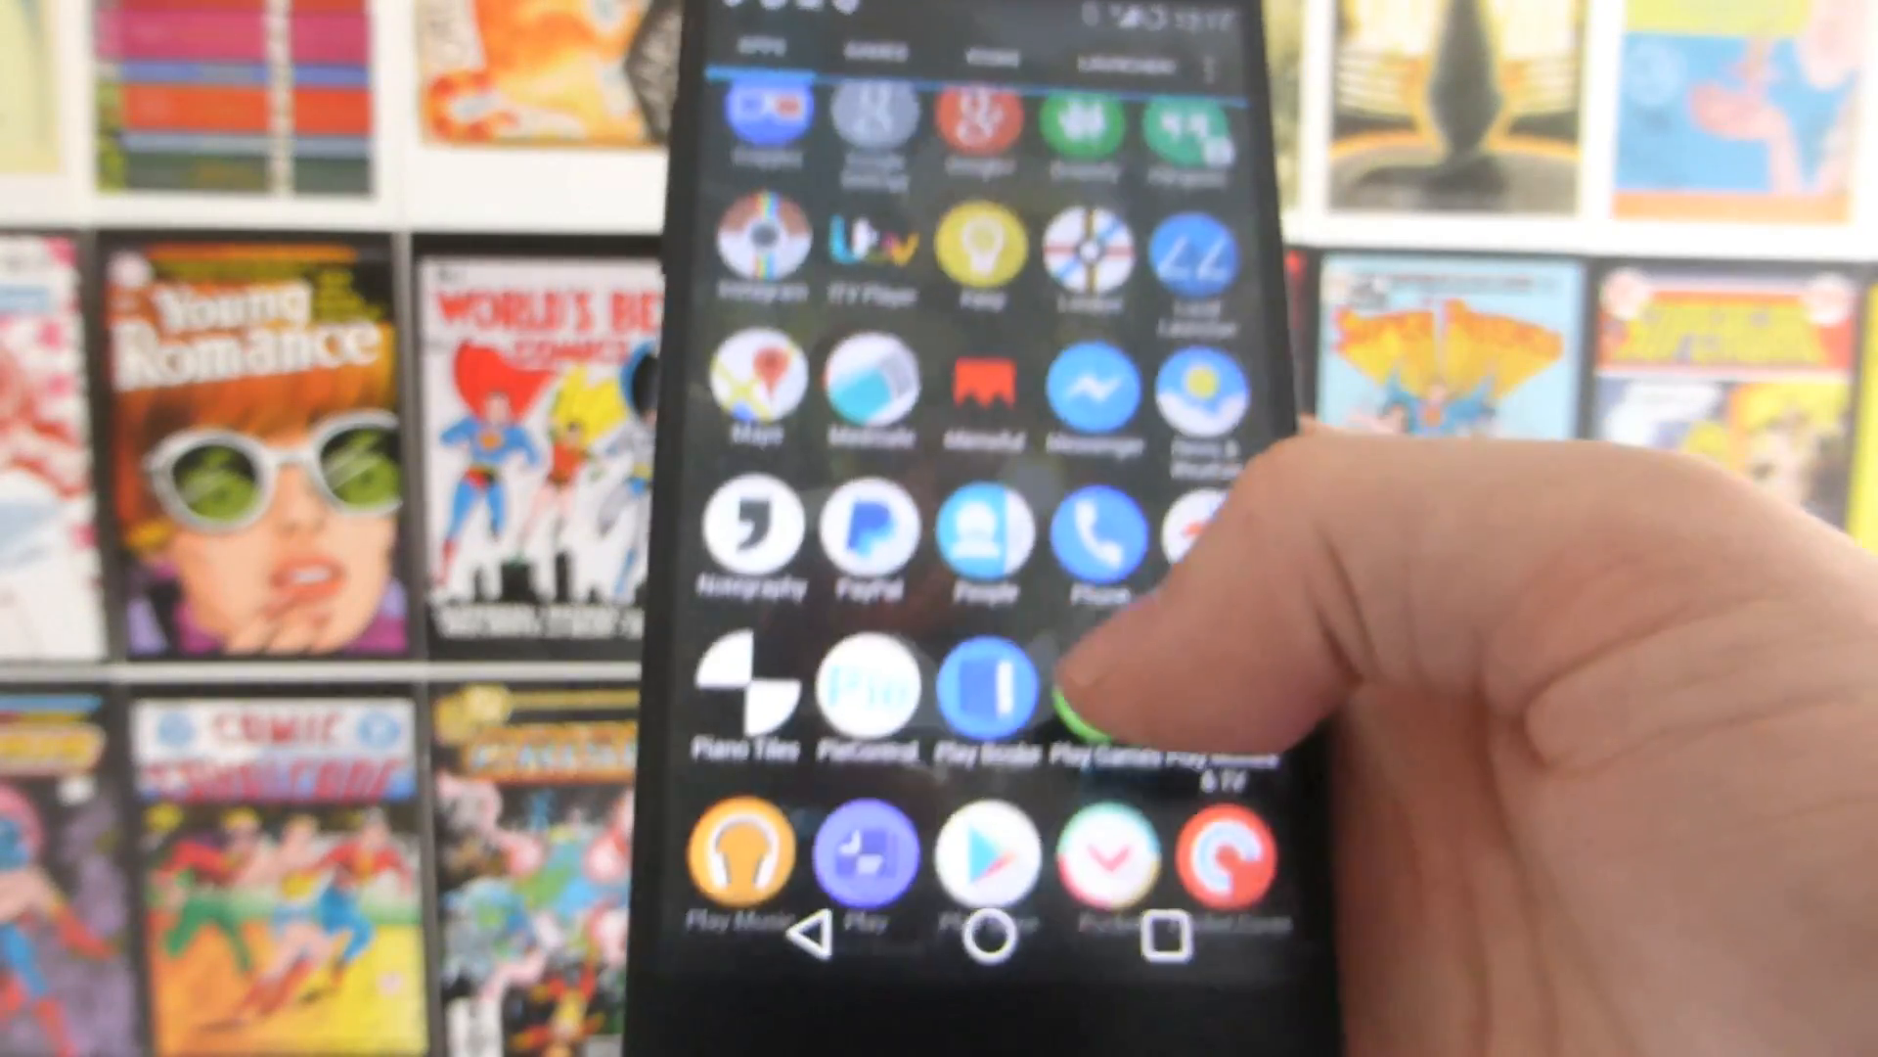
pyautogui.scroll(-3)
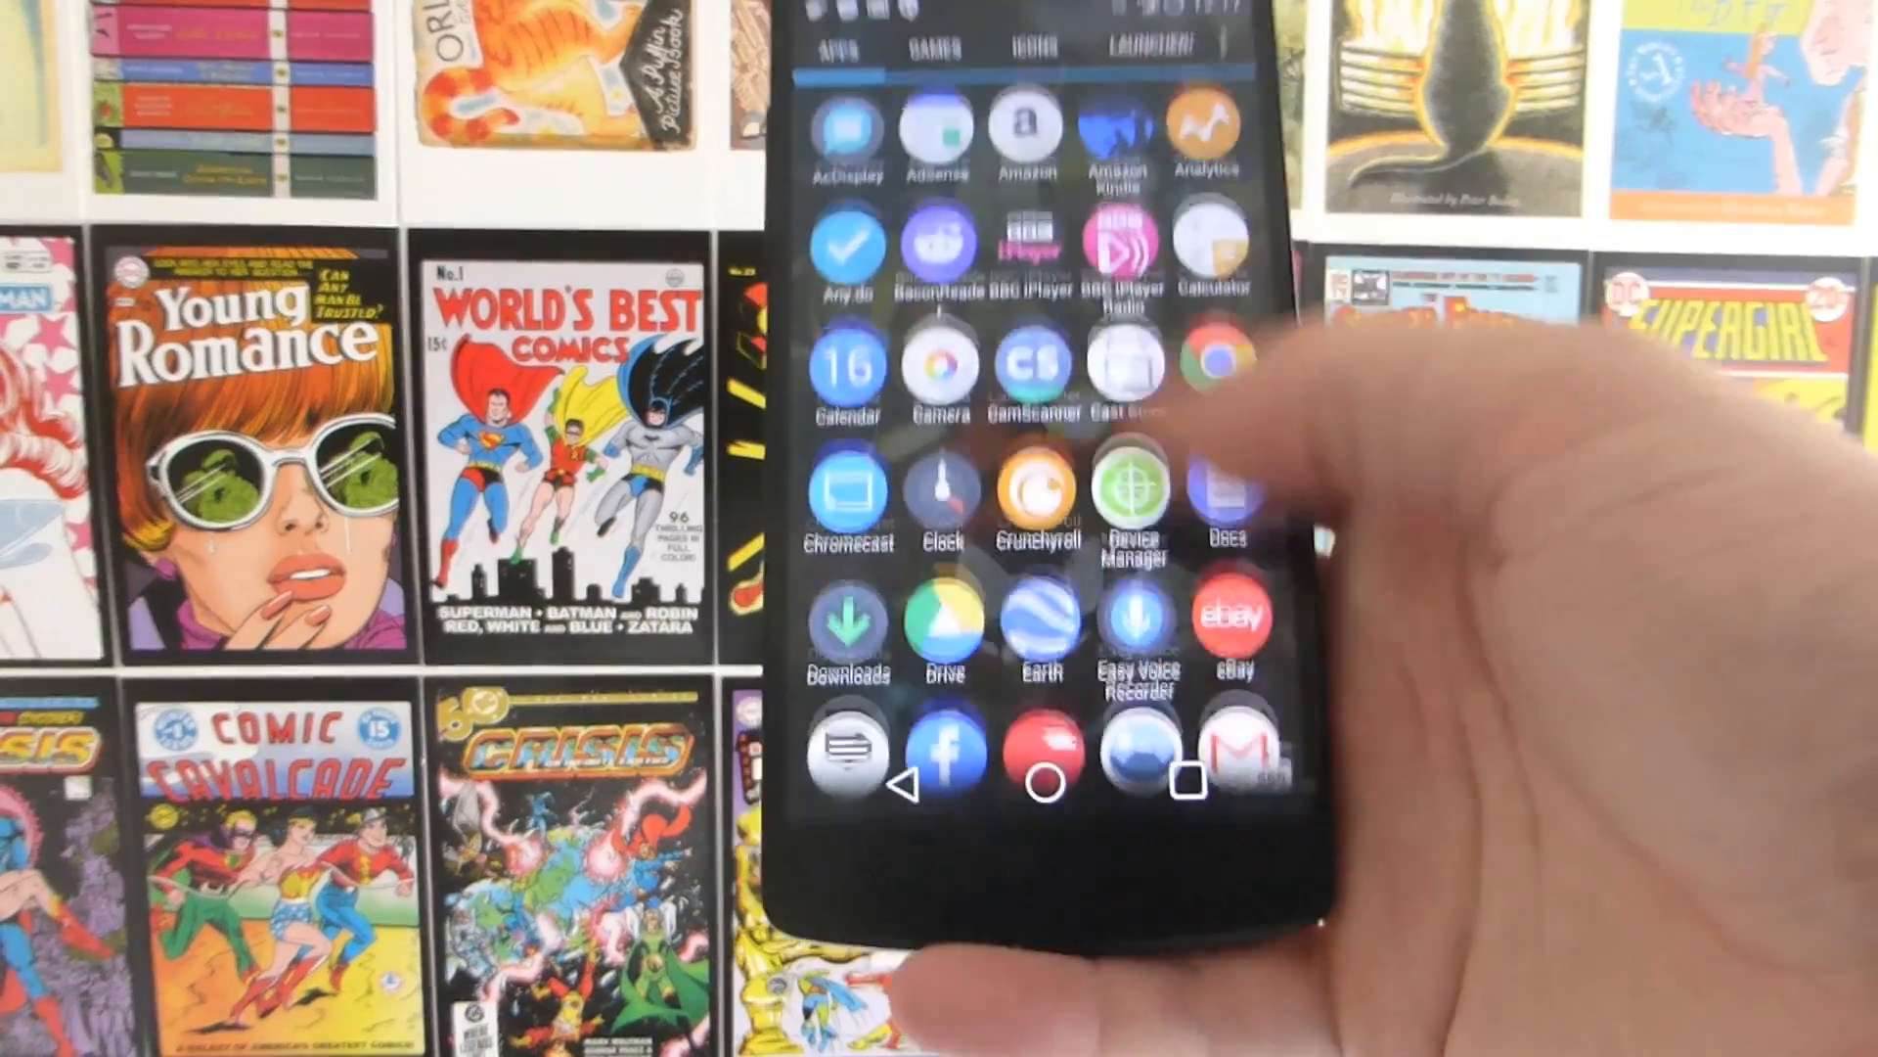
pyautogui.scroll(-3)
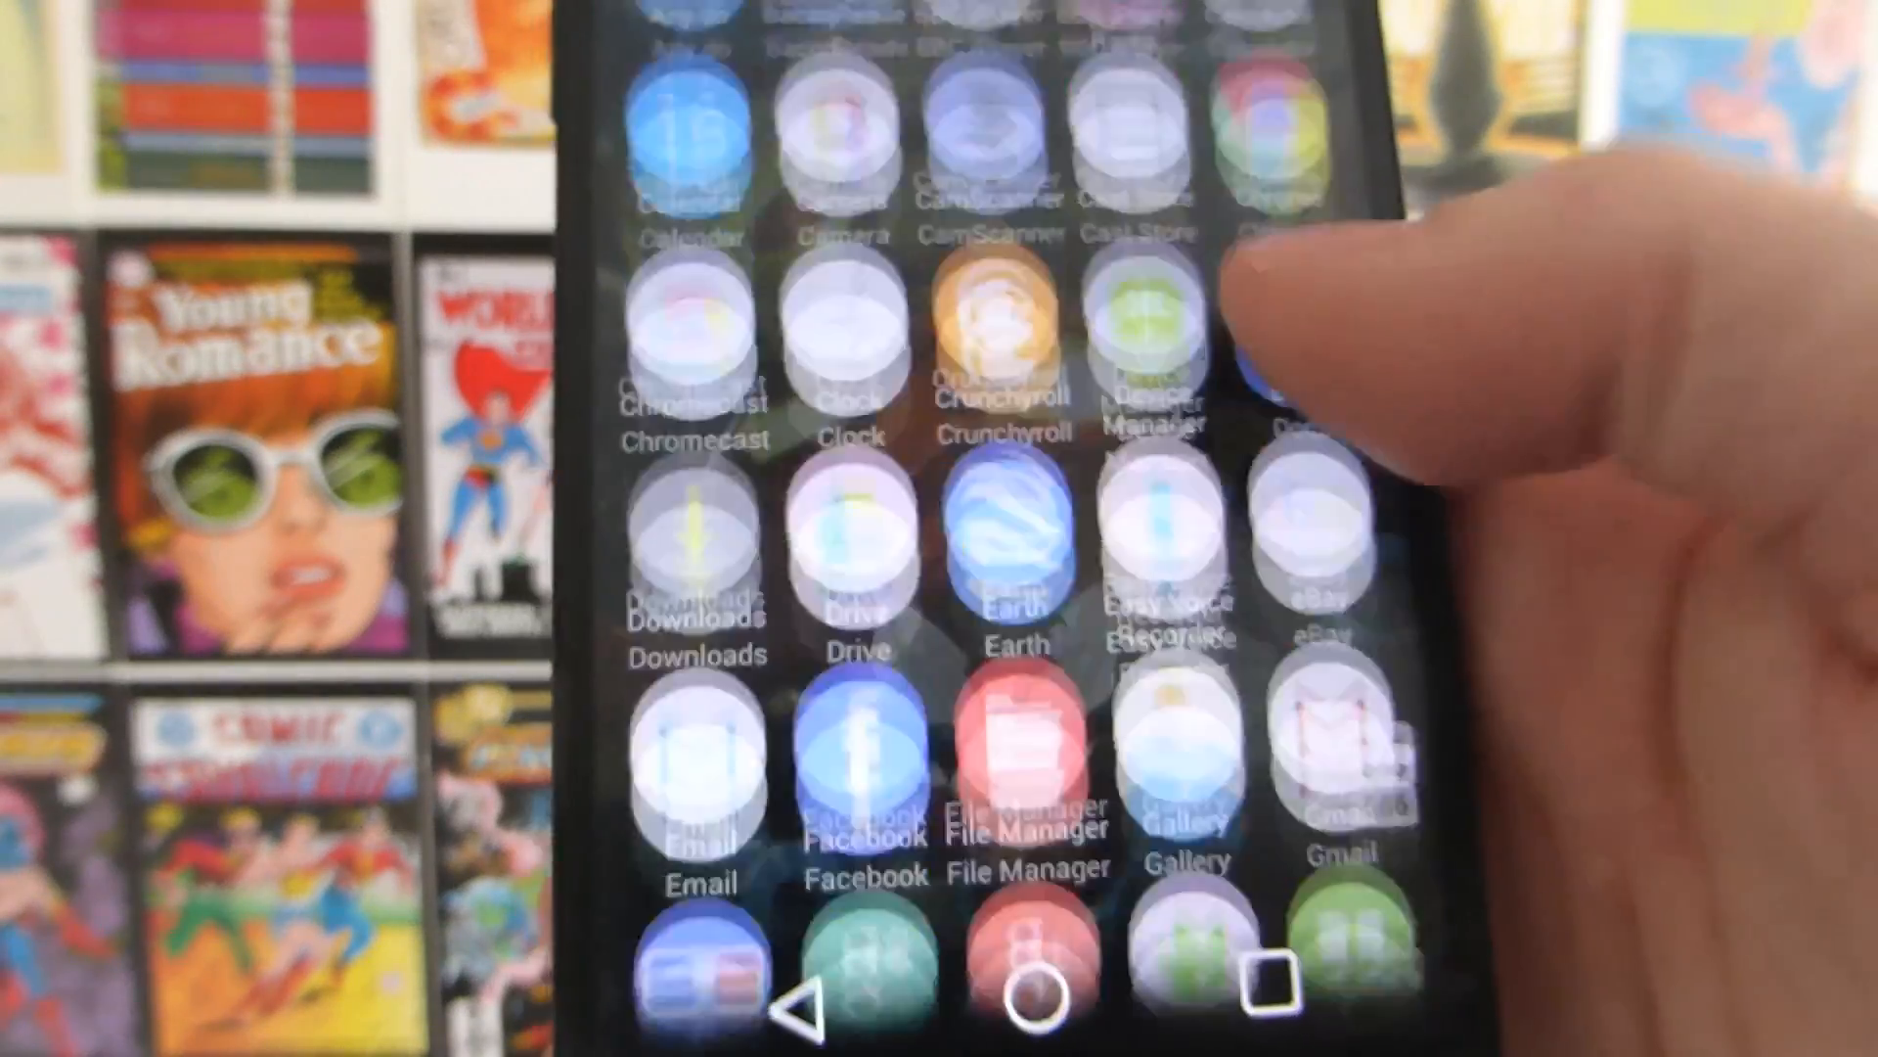
pyautogui.scroll(-3)
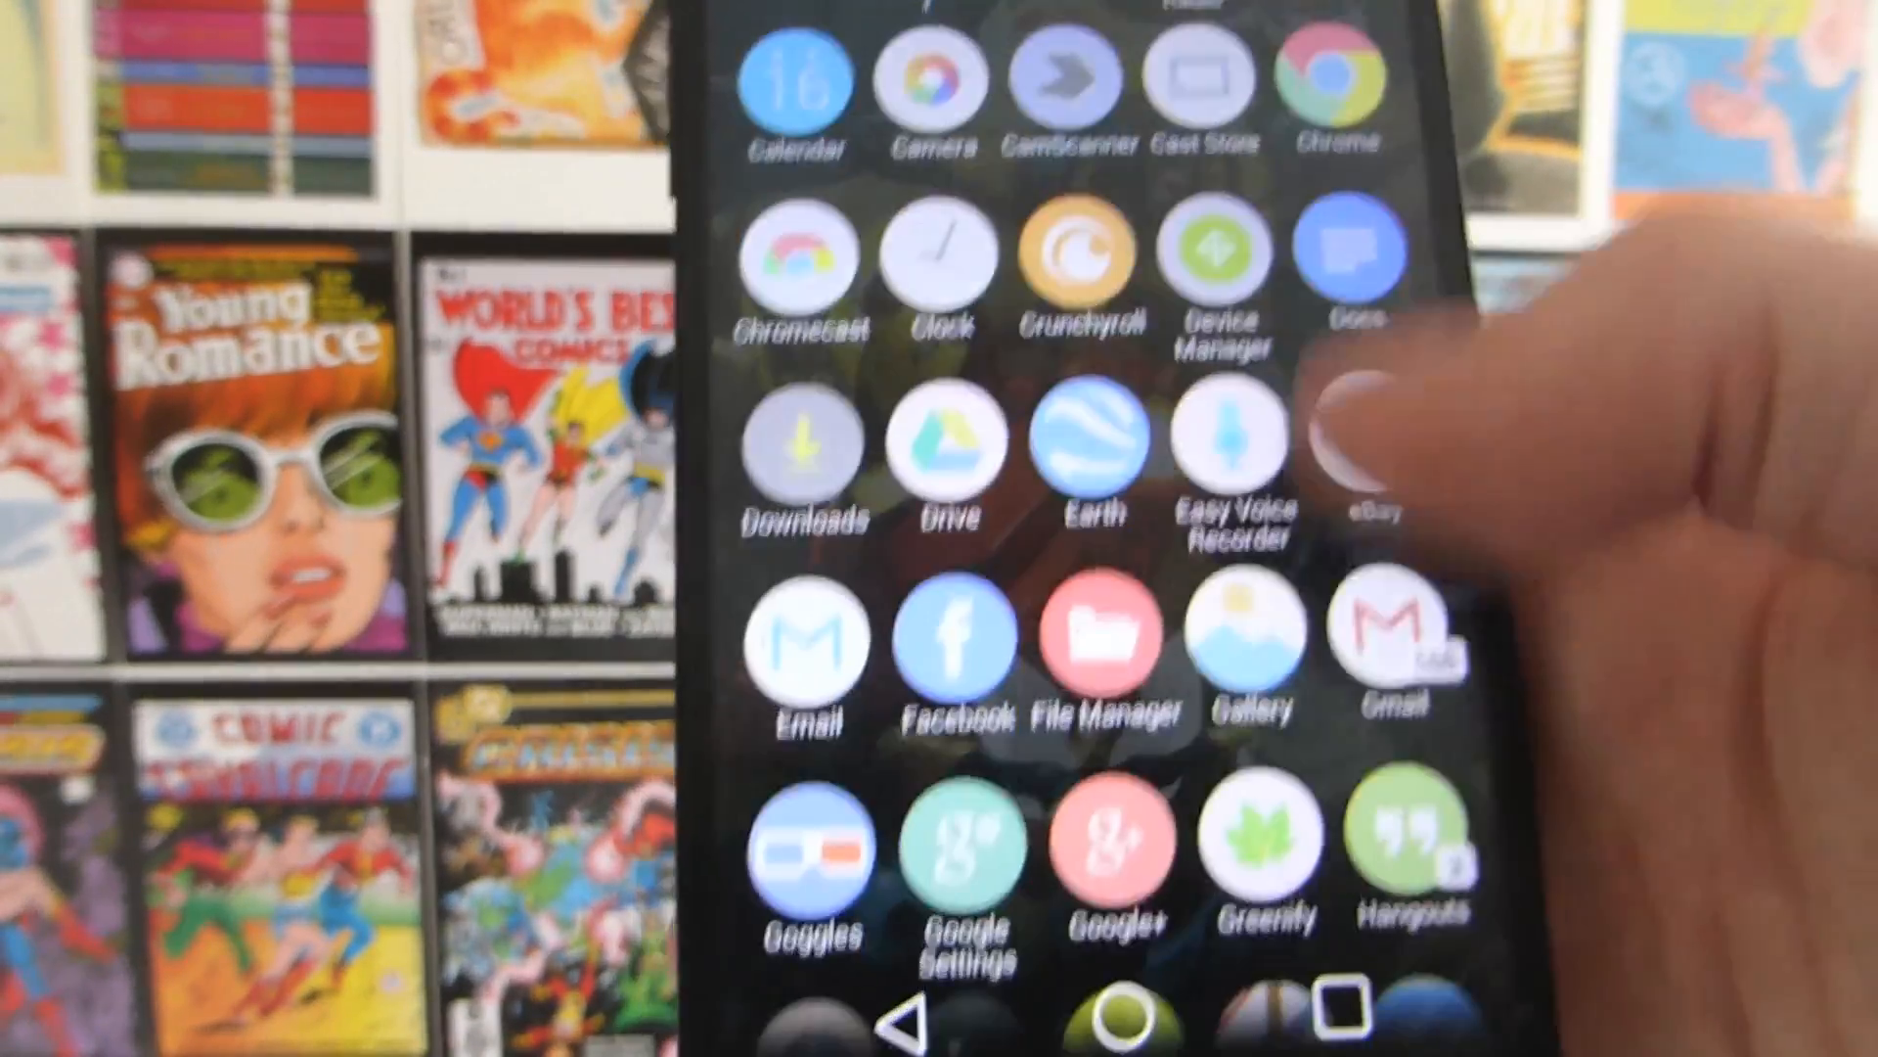
pyautogui.scroll(-3)
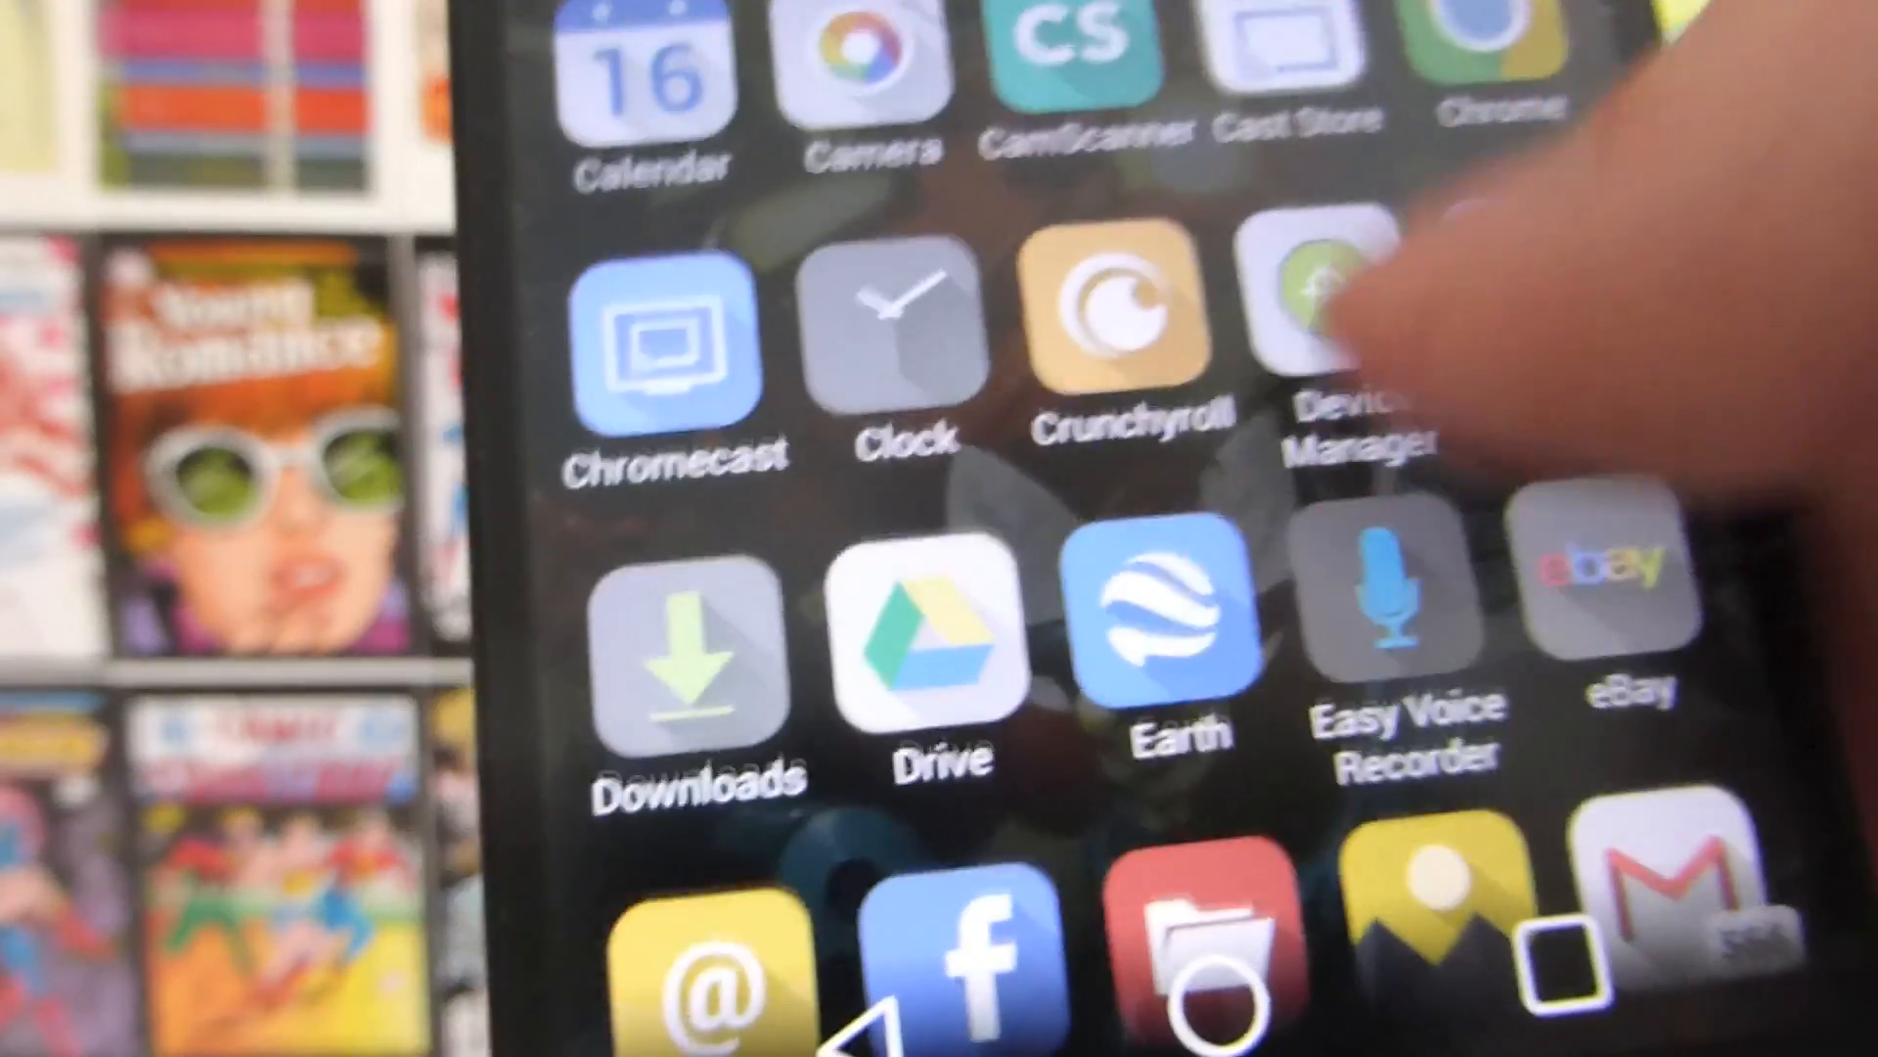
pyautogui.scroll(-3)
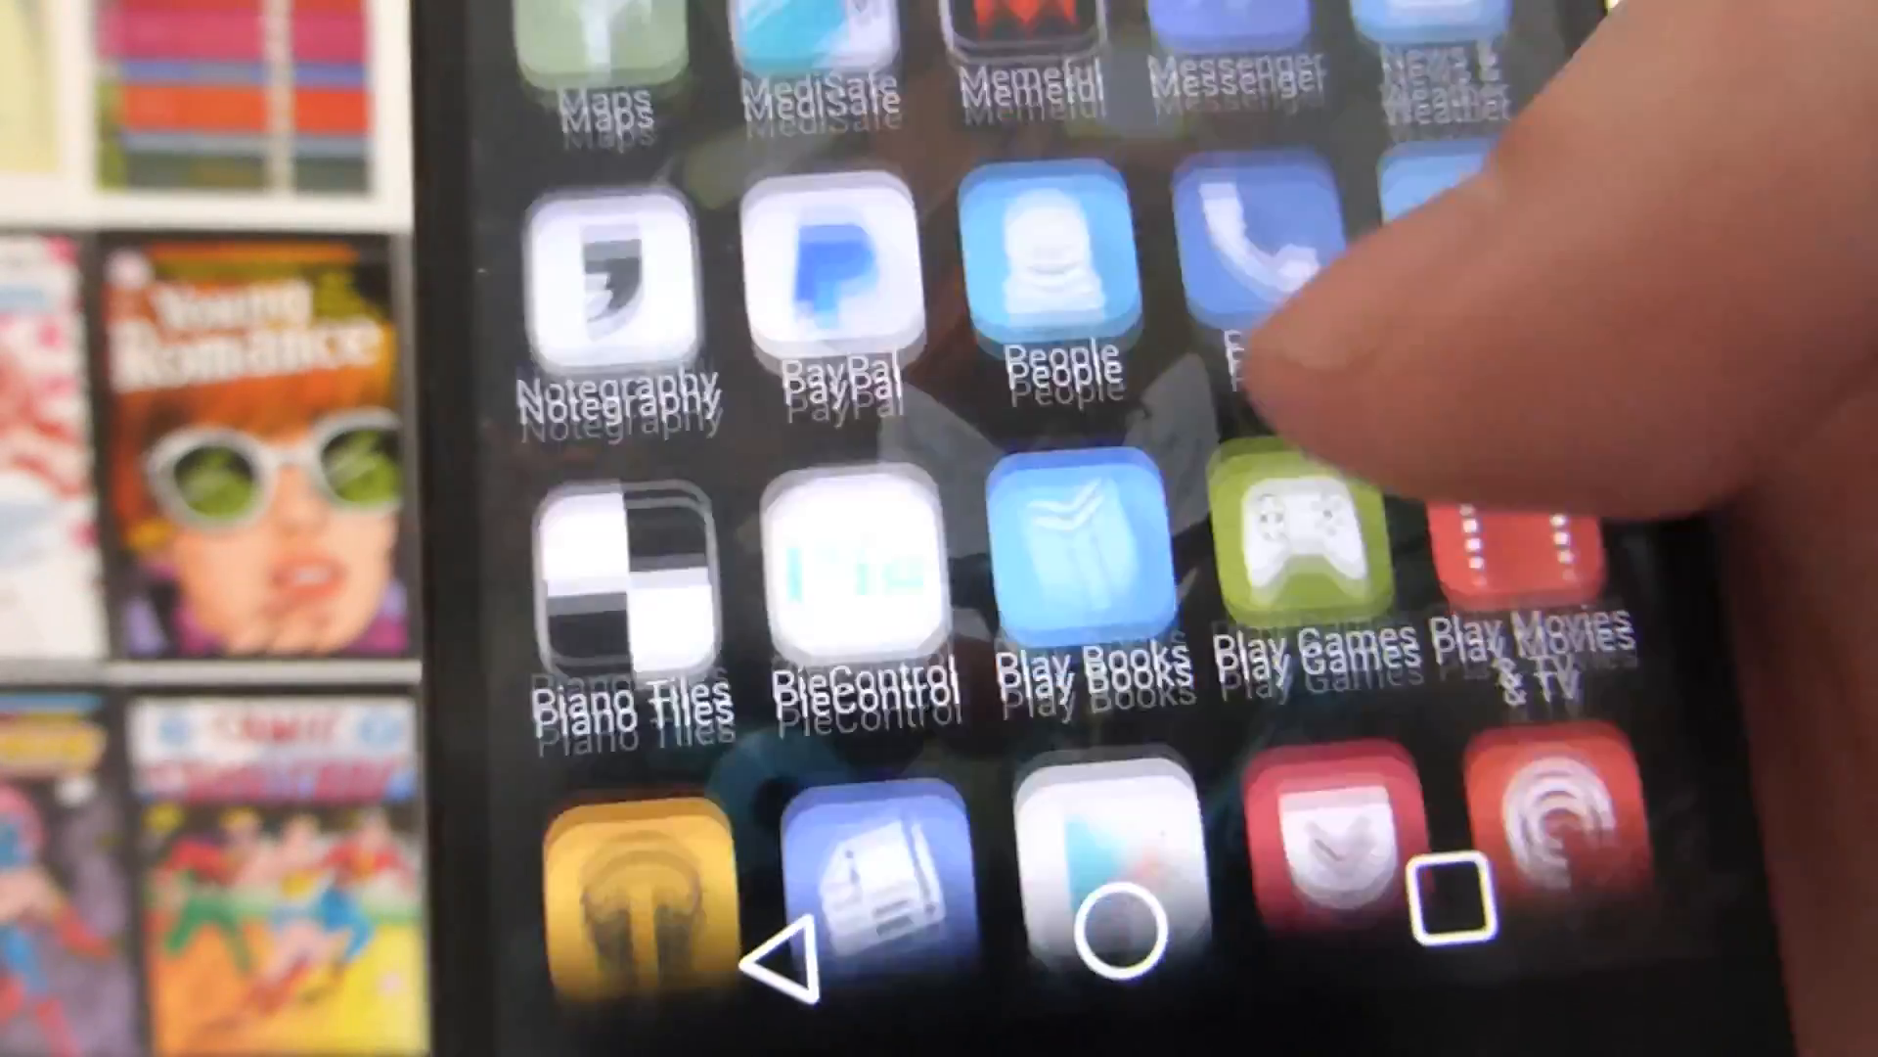
pyautogui.scroll(-3)
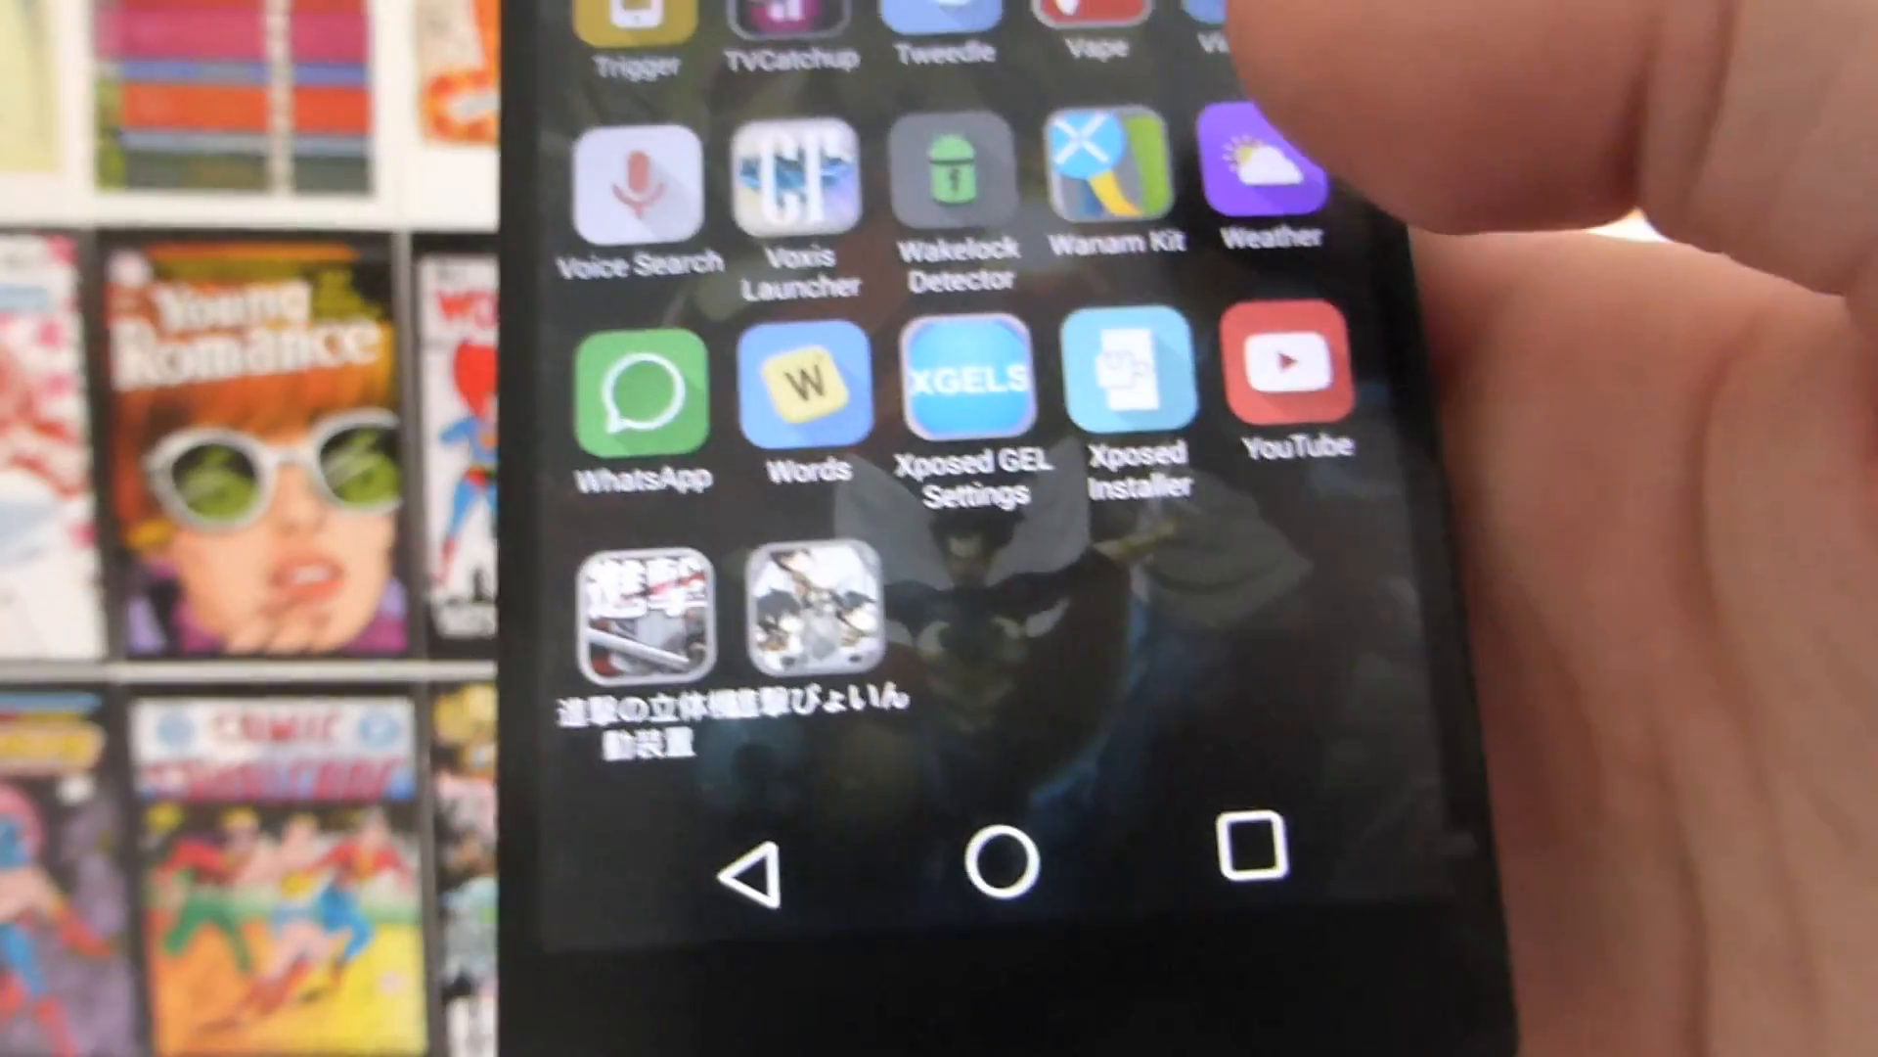
pyautogui.scroll(-3)
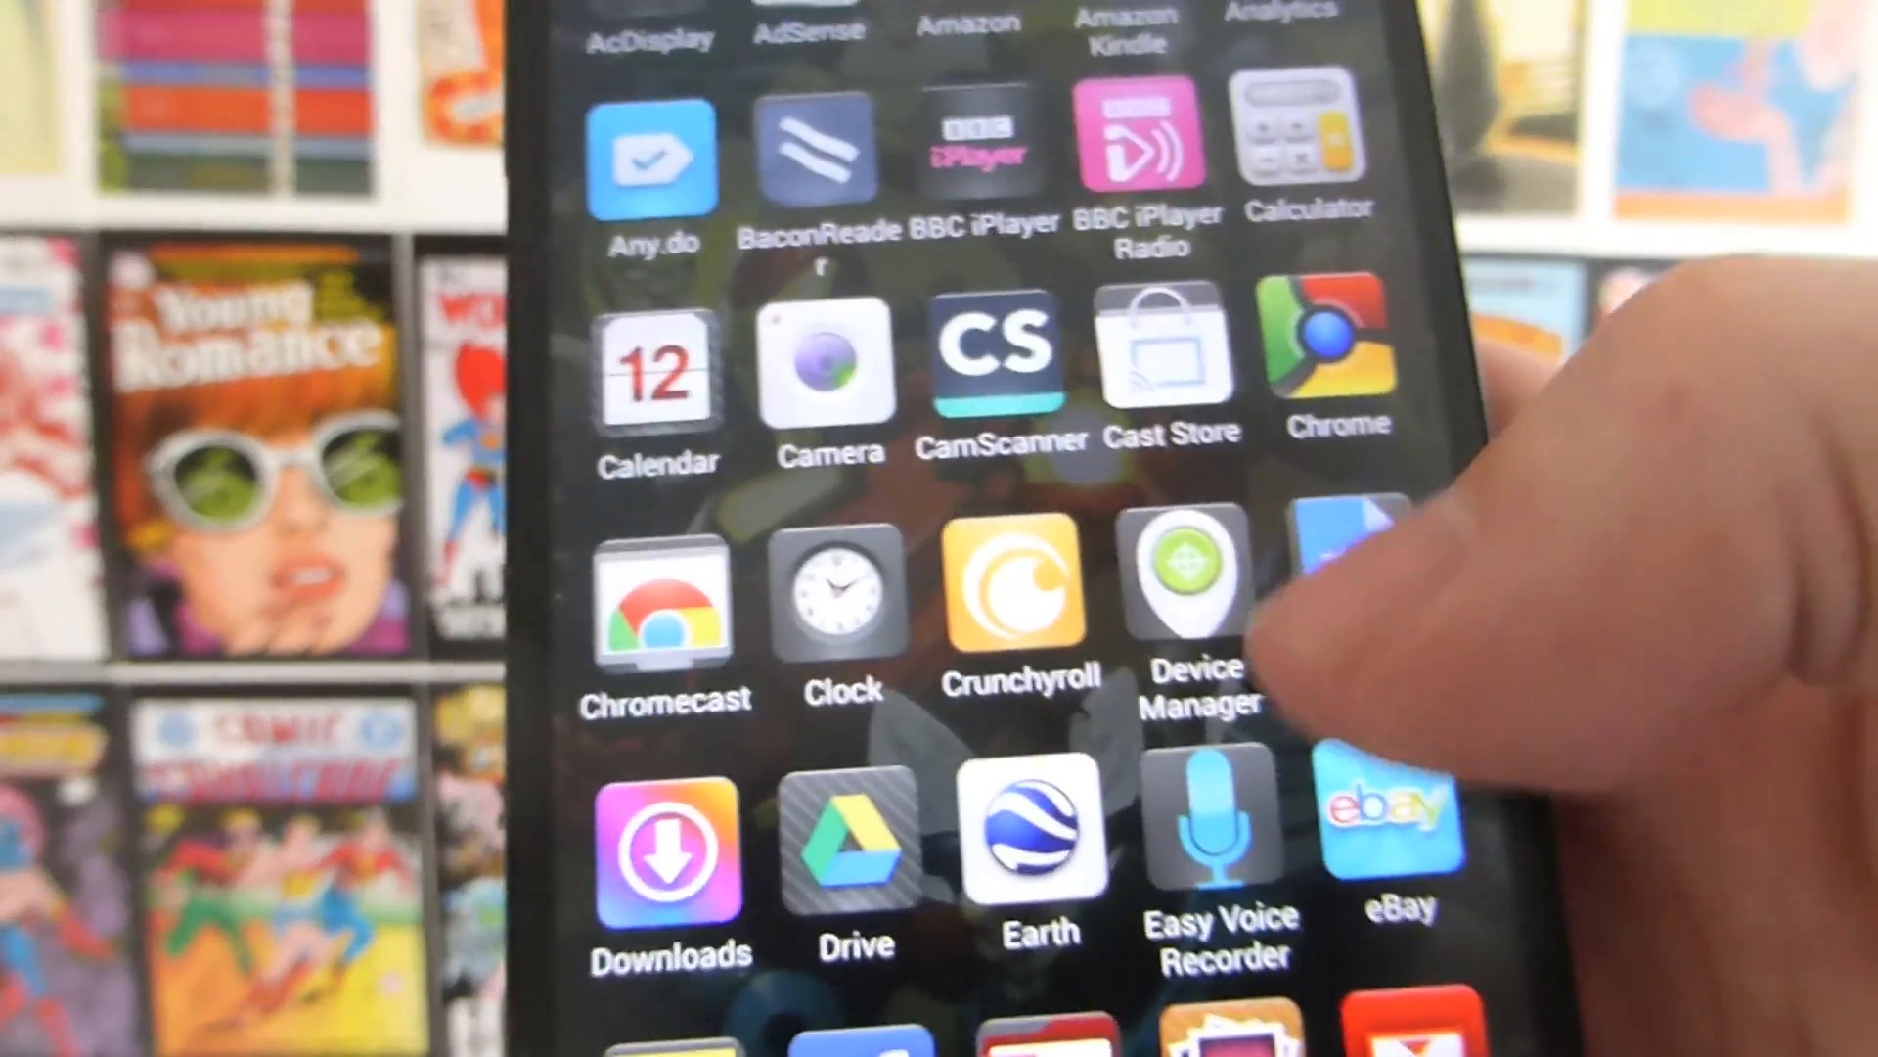
pyautogui.scroll(-3)
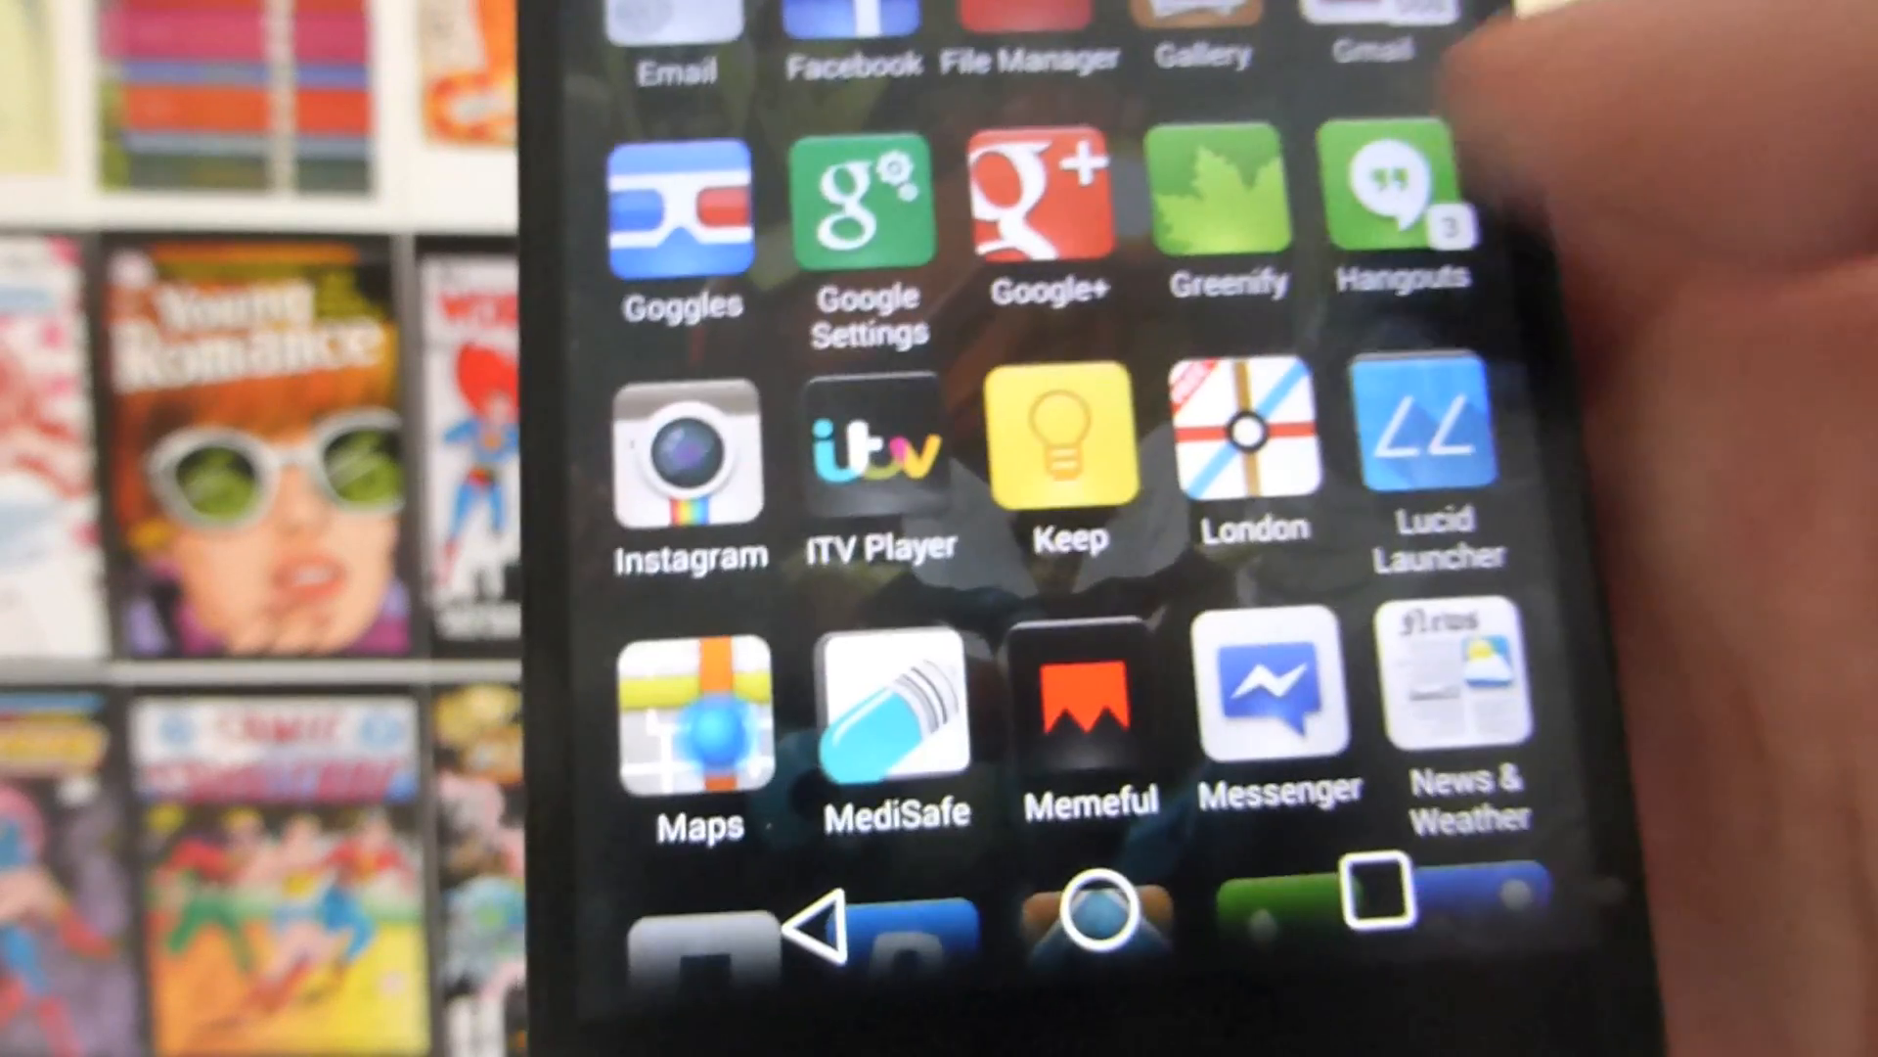
pyautogui.scroll(-3)
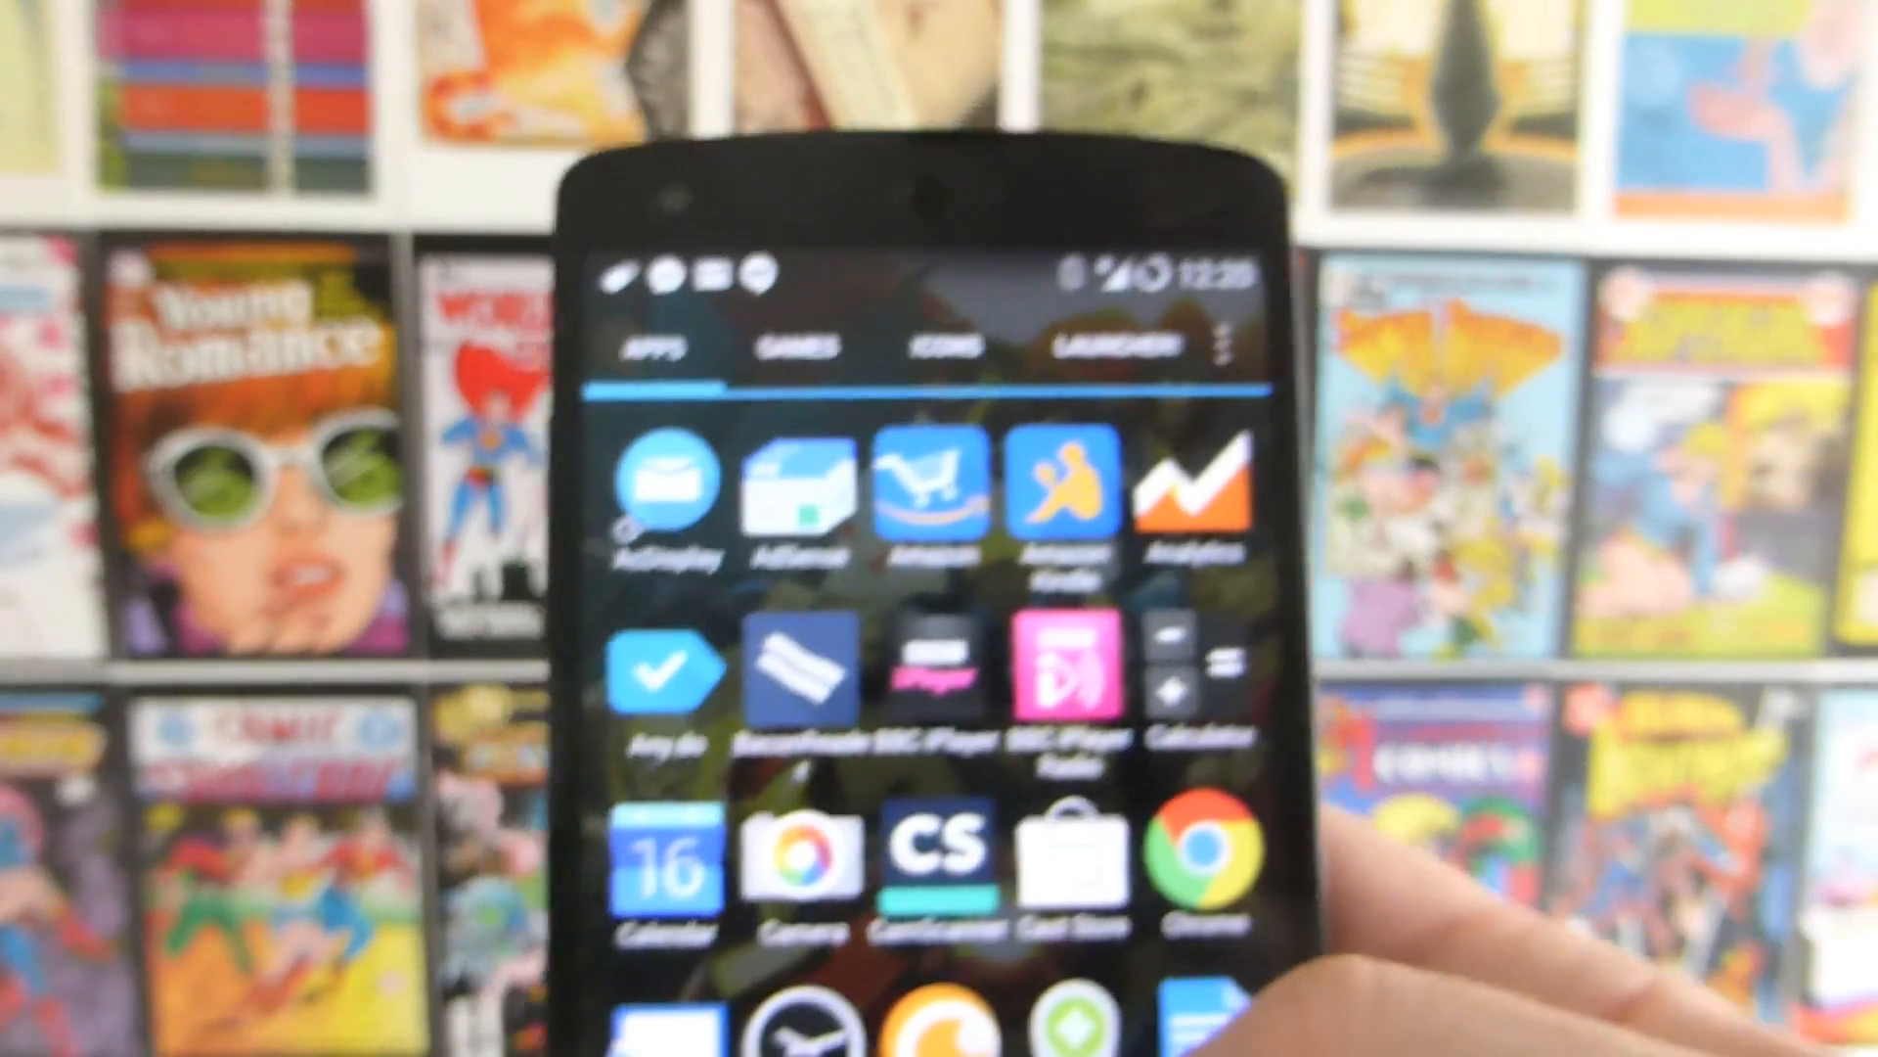
pyautogui.scroll(-3)
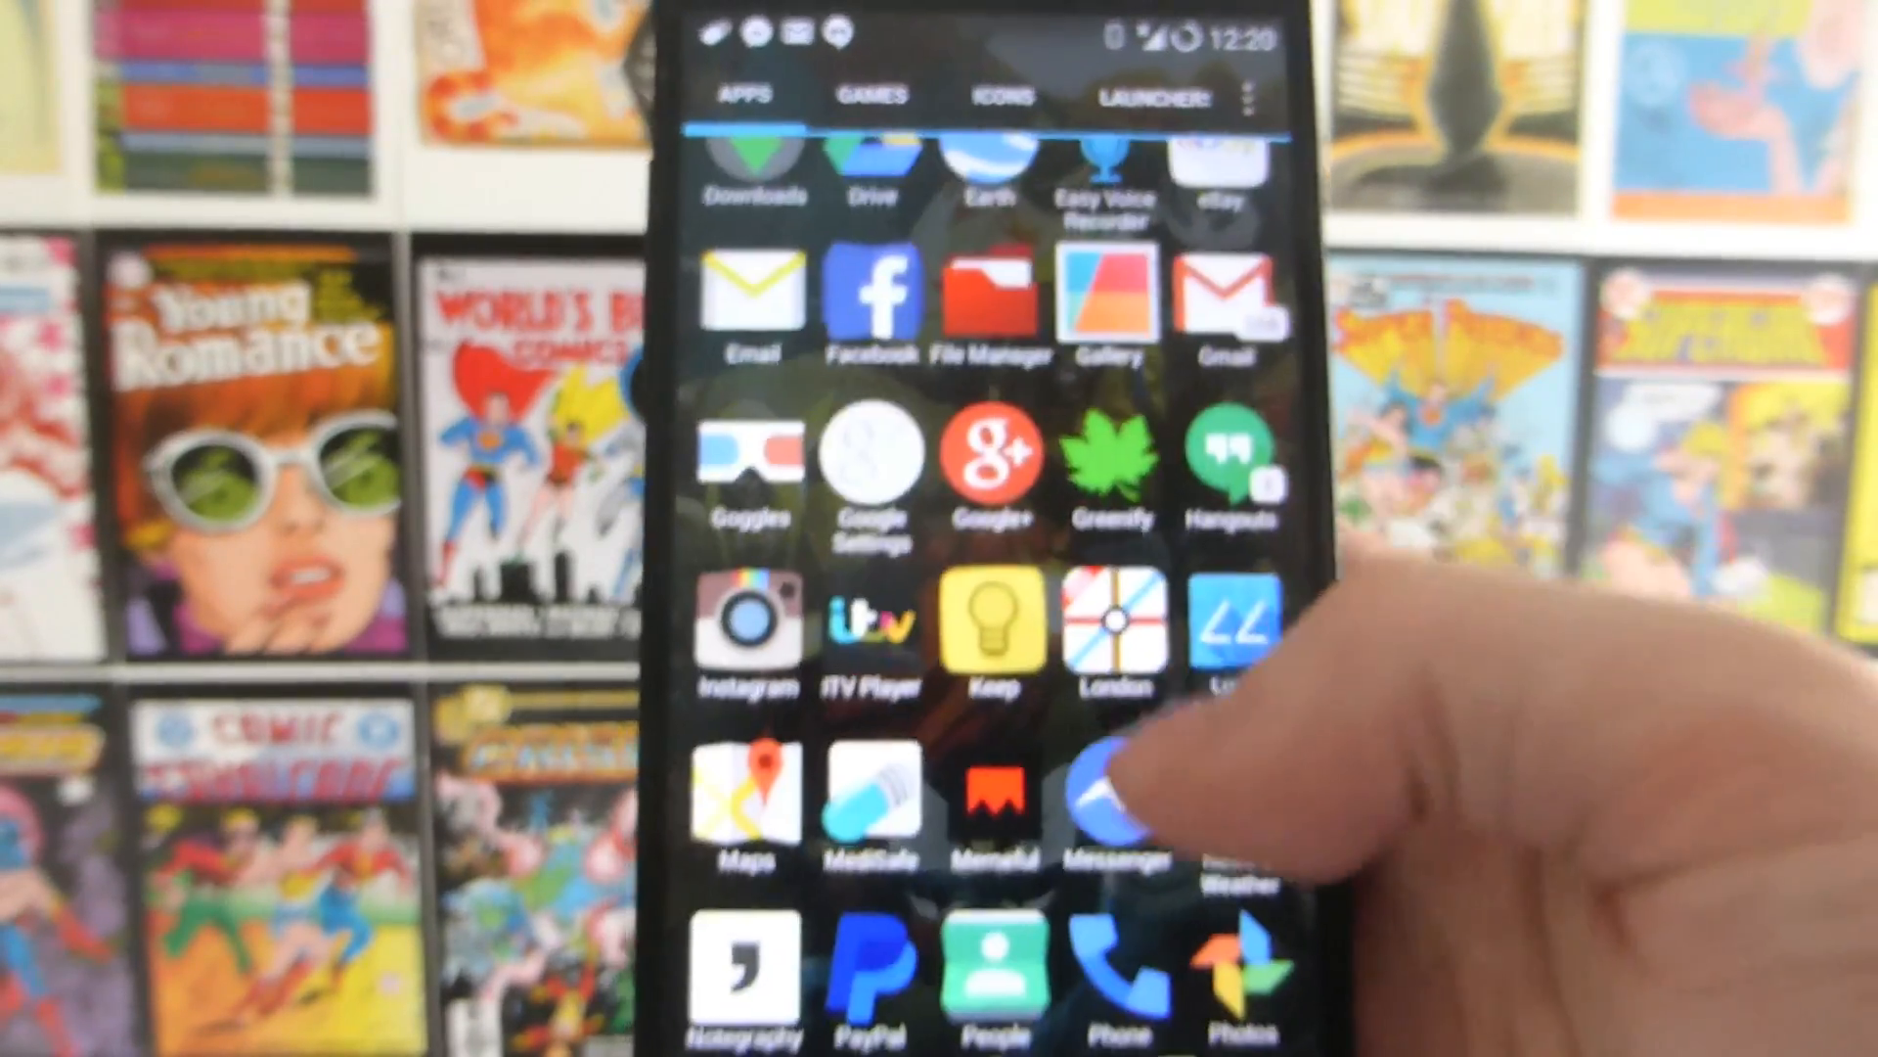
pyautogui.scroll(-3)
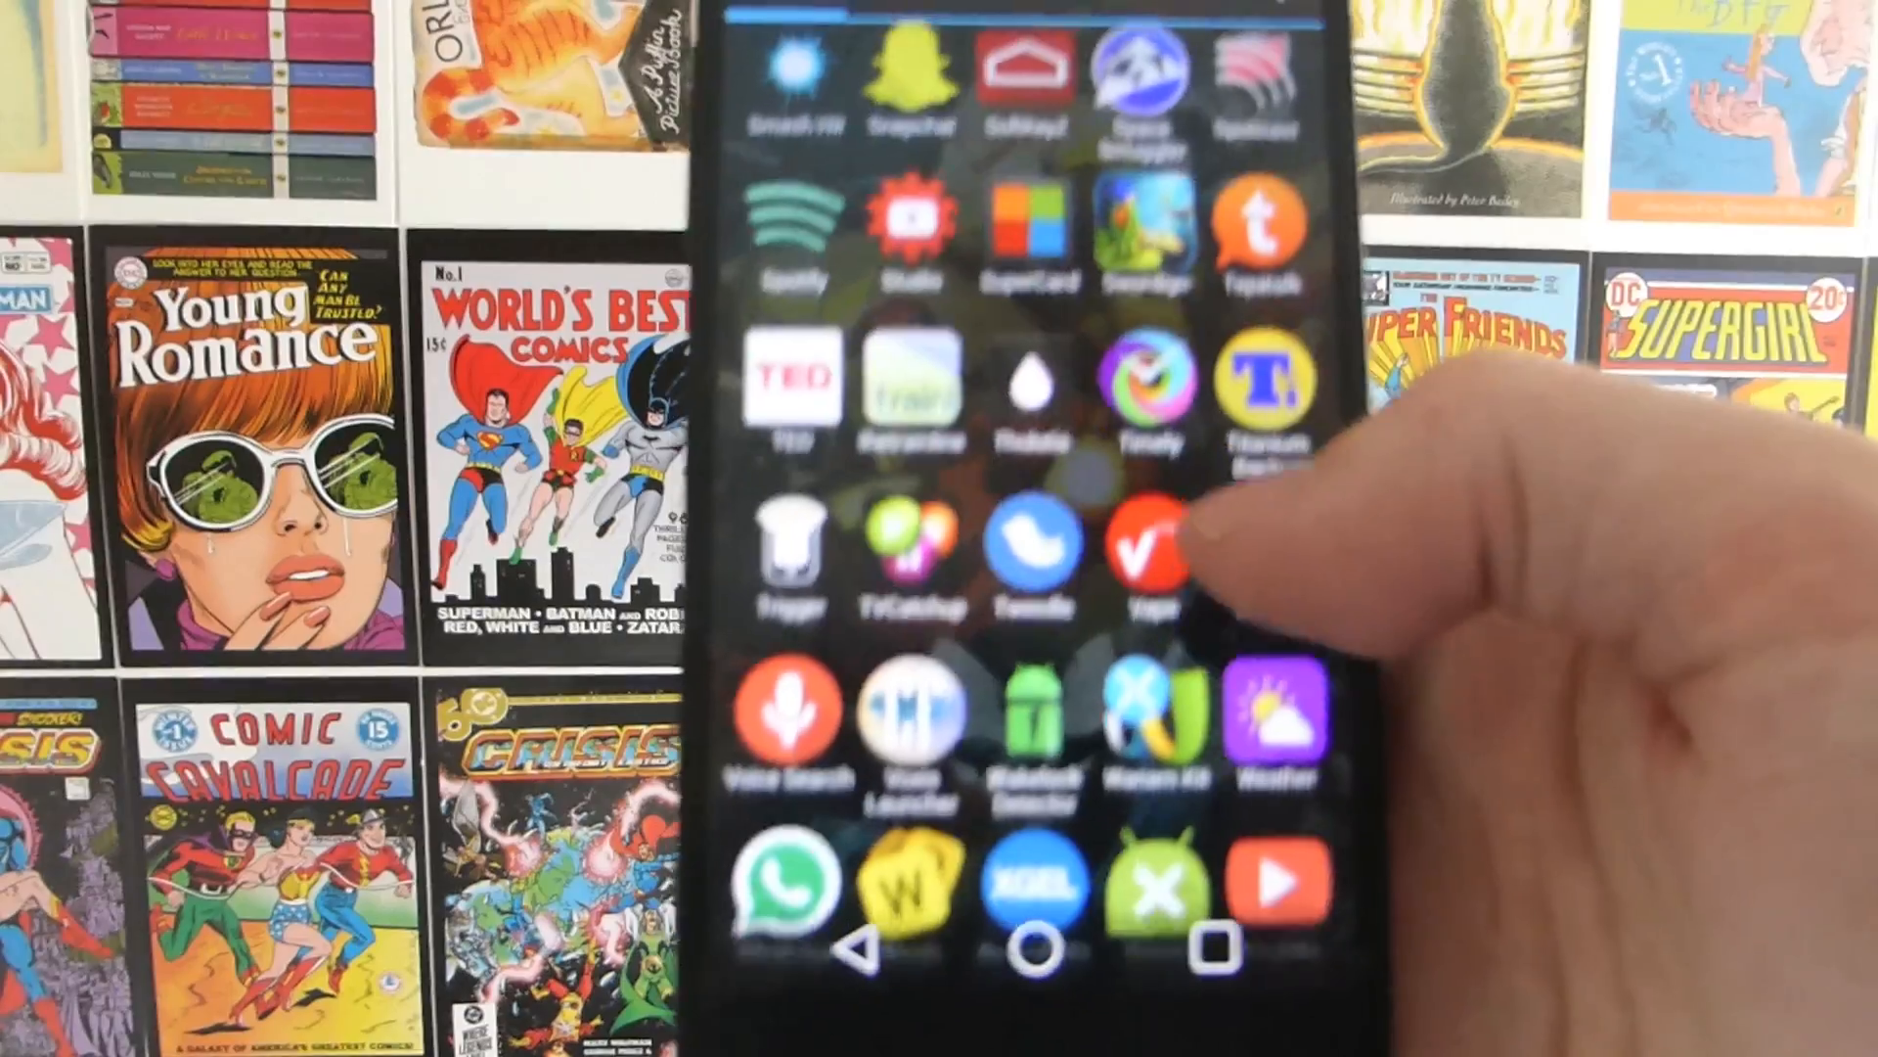
pyautogui.scroll(-3)
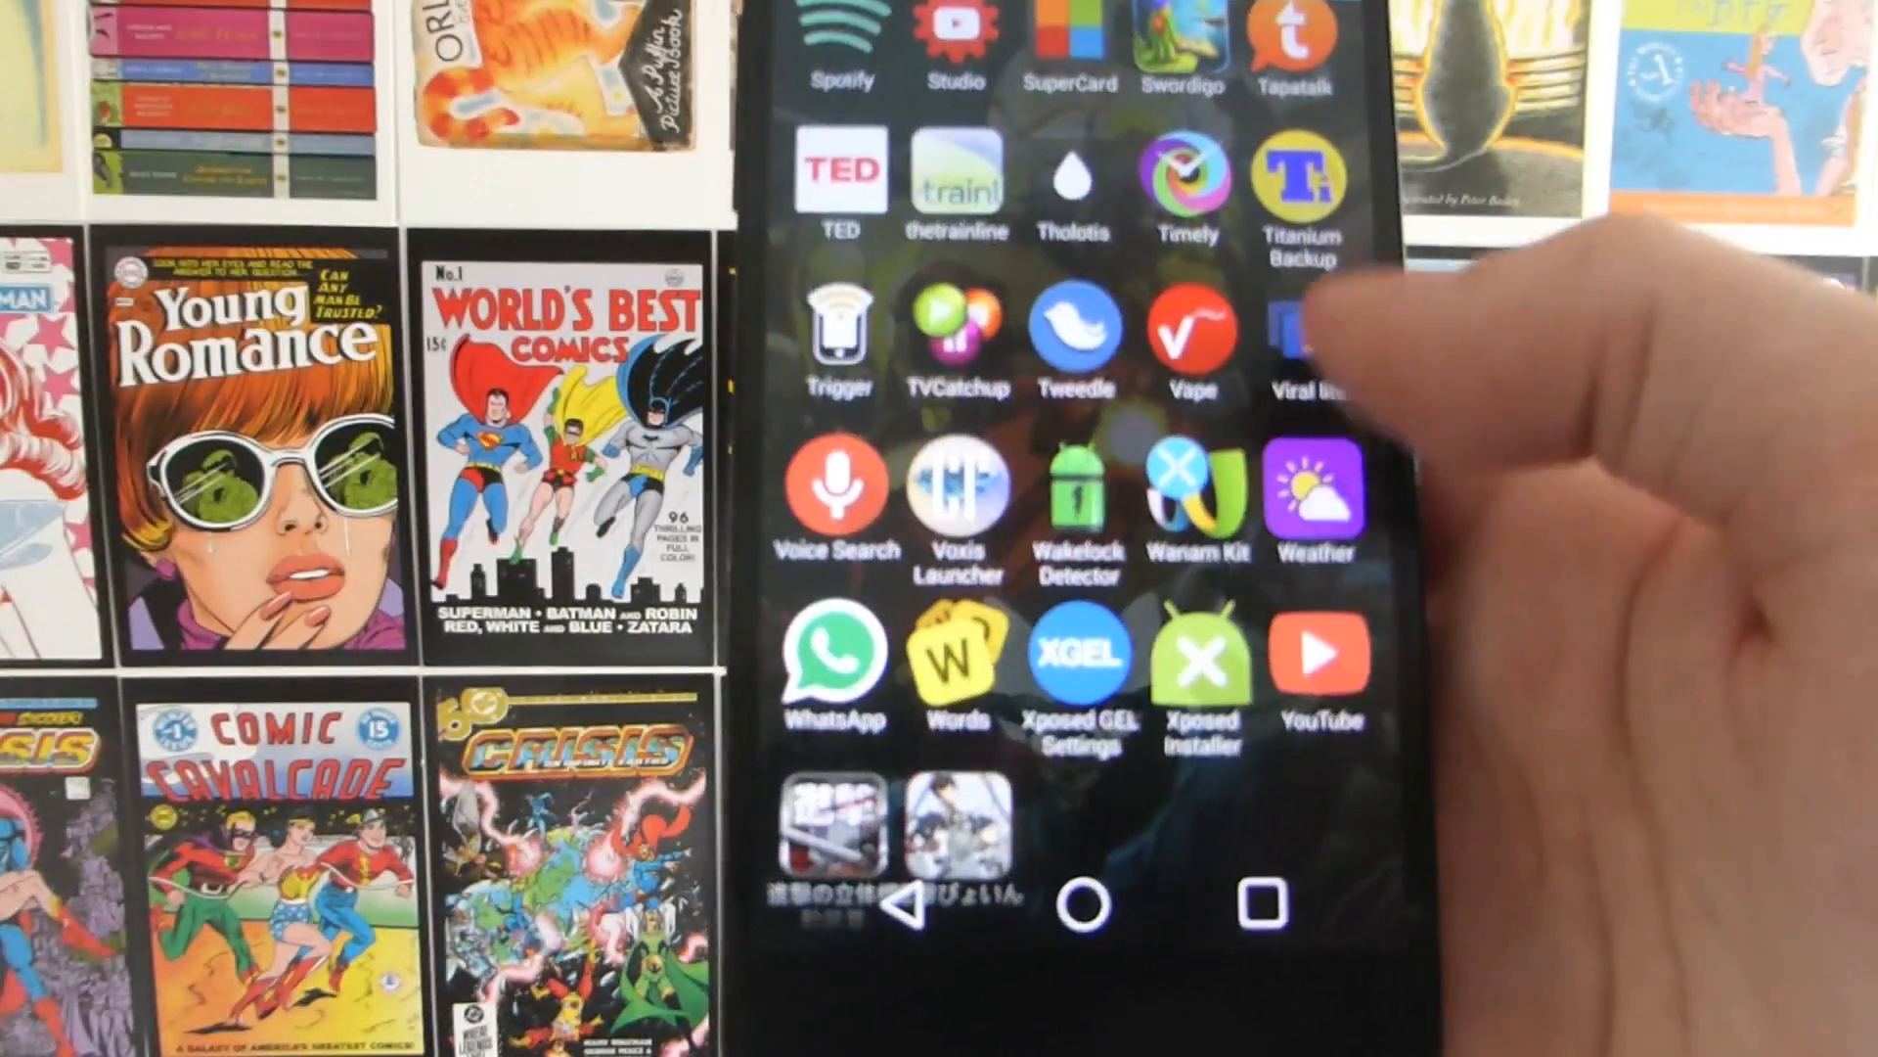
pyautogui.scroll(-3)
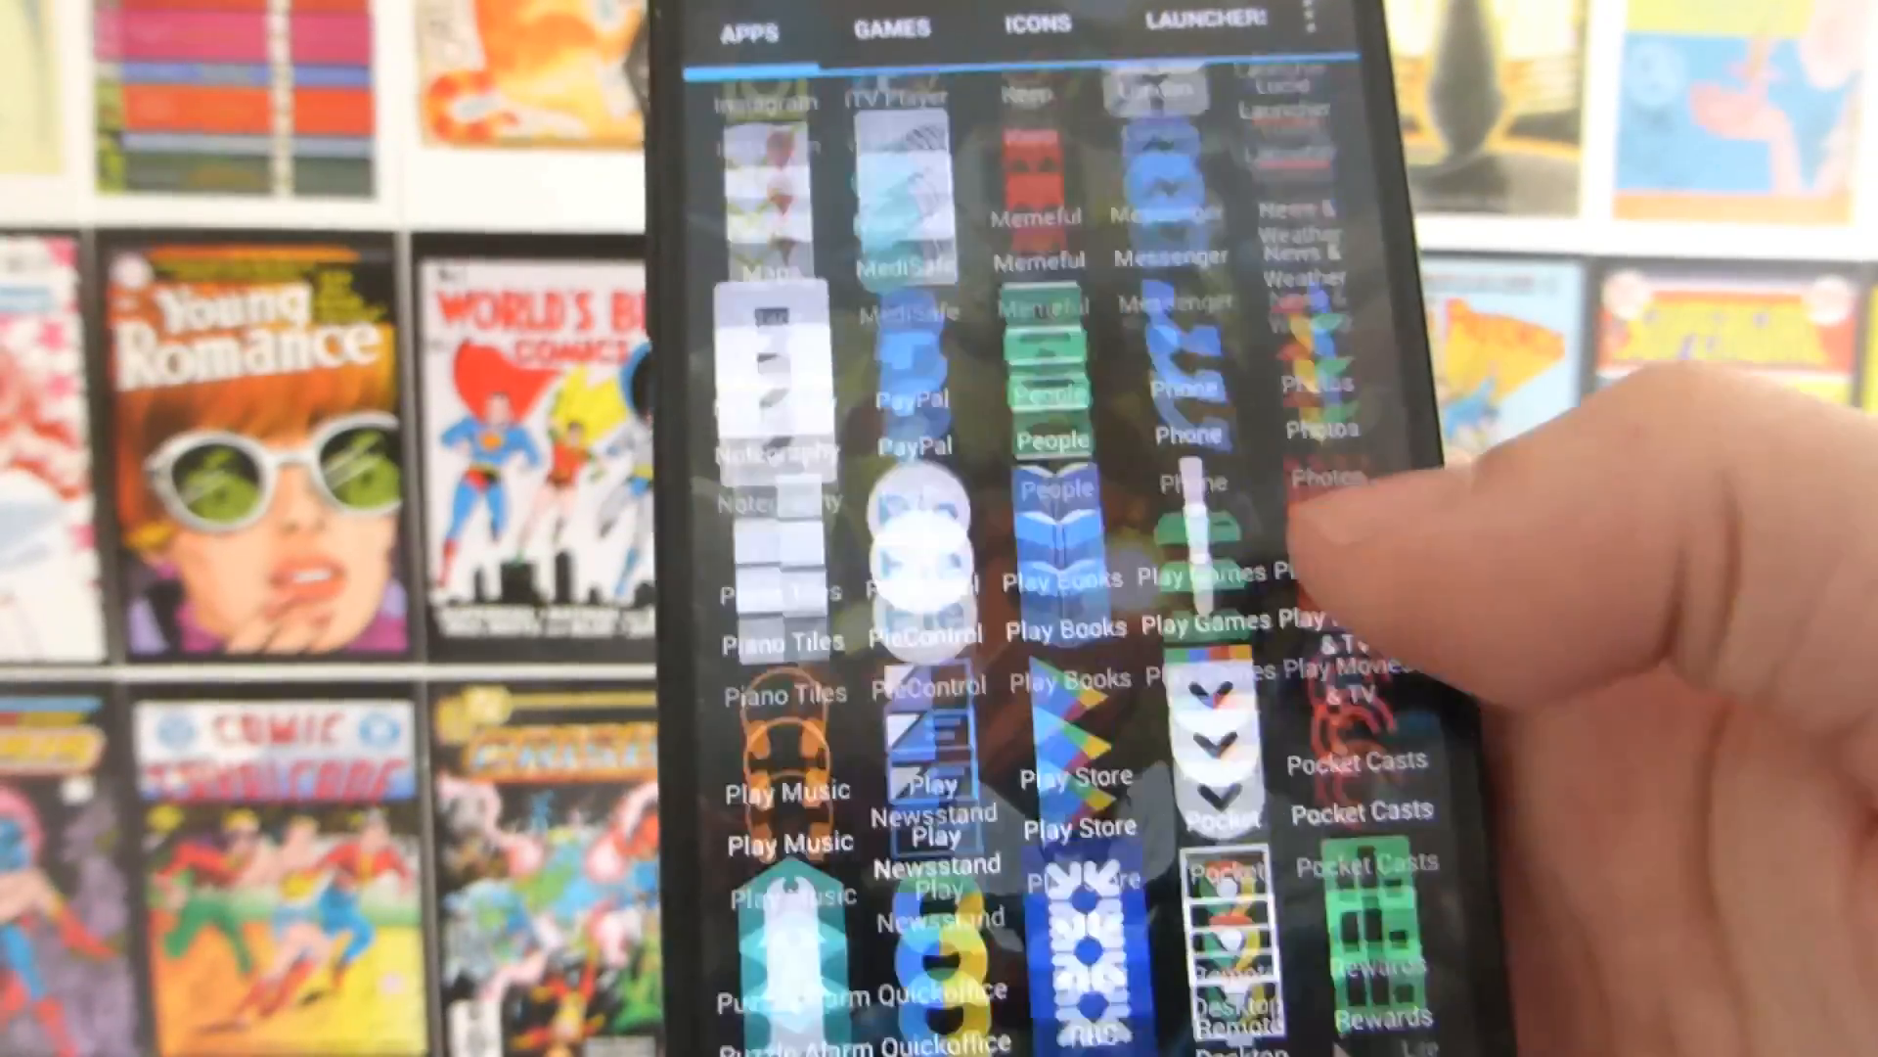
pyautogui.scroll(-3)
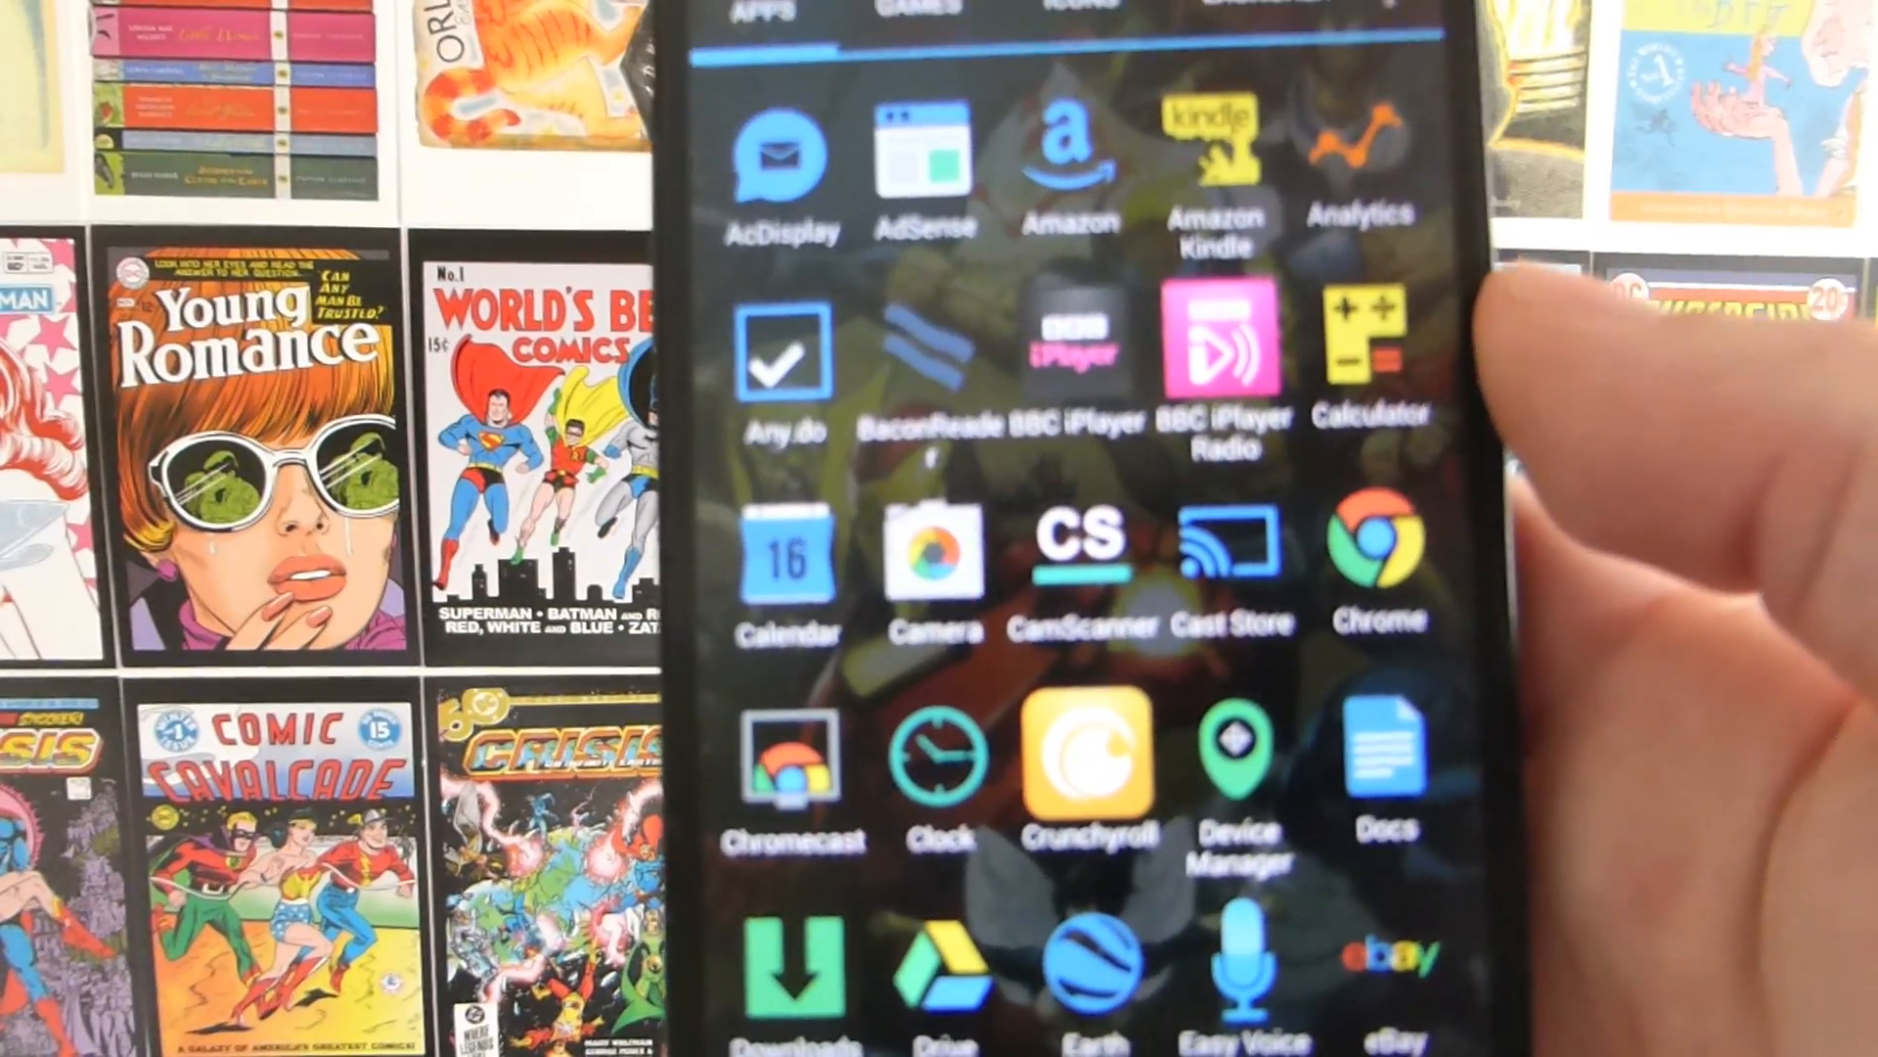
pyautogui.scroll(-3)
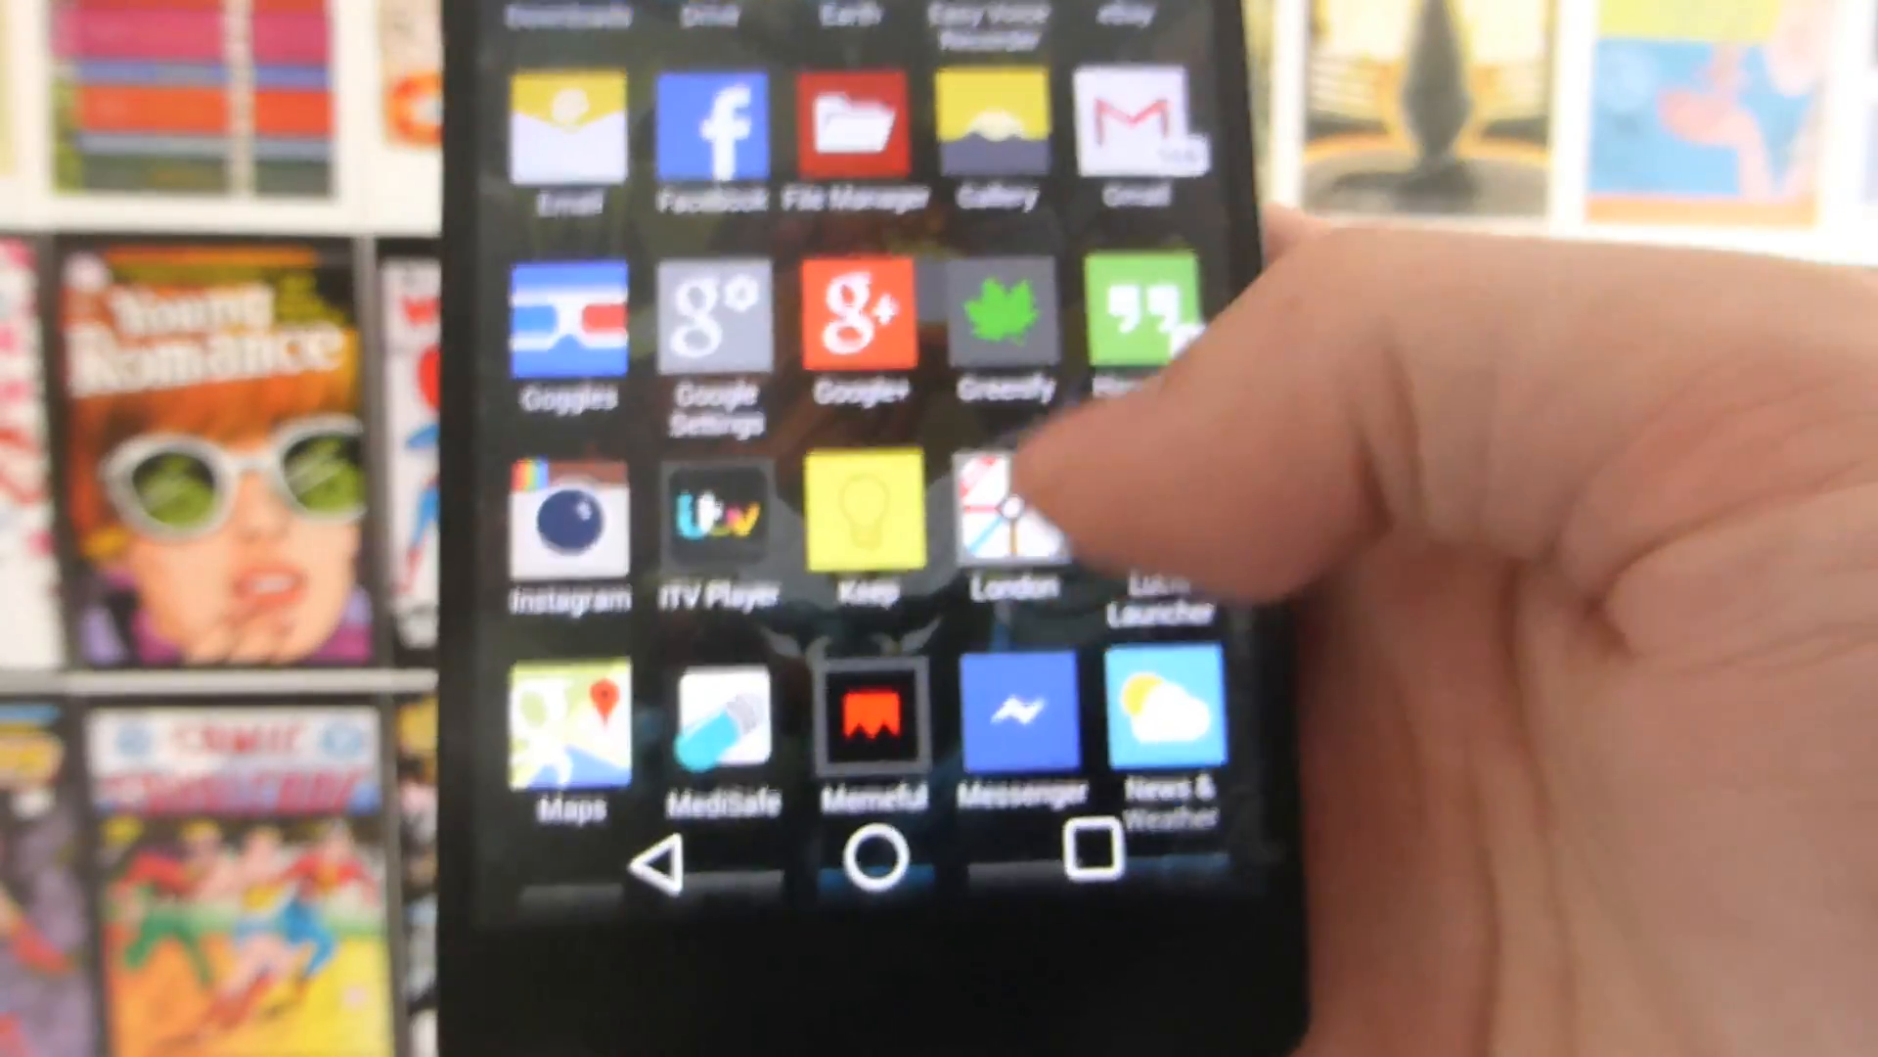
pyautogui.scroll(-3)
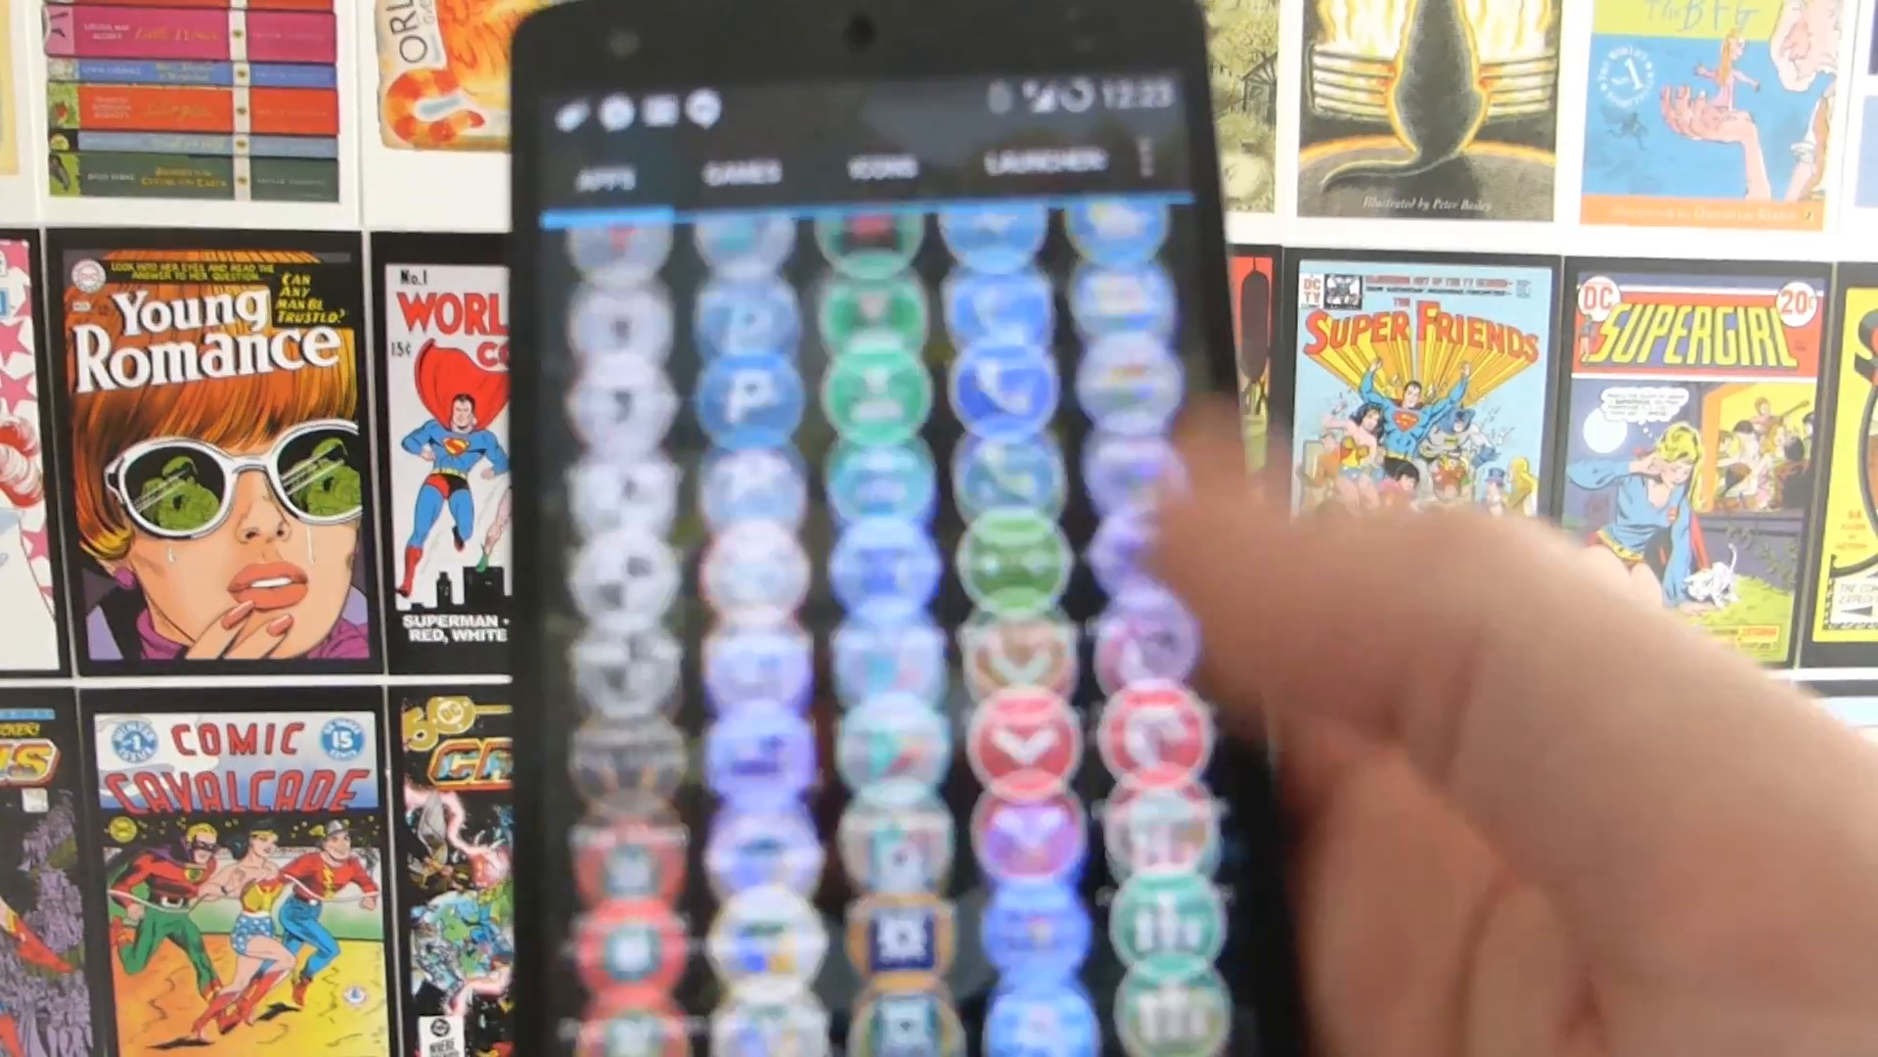
pyautogui.scroll(-3)
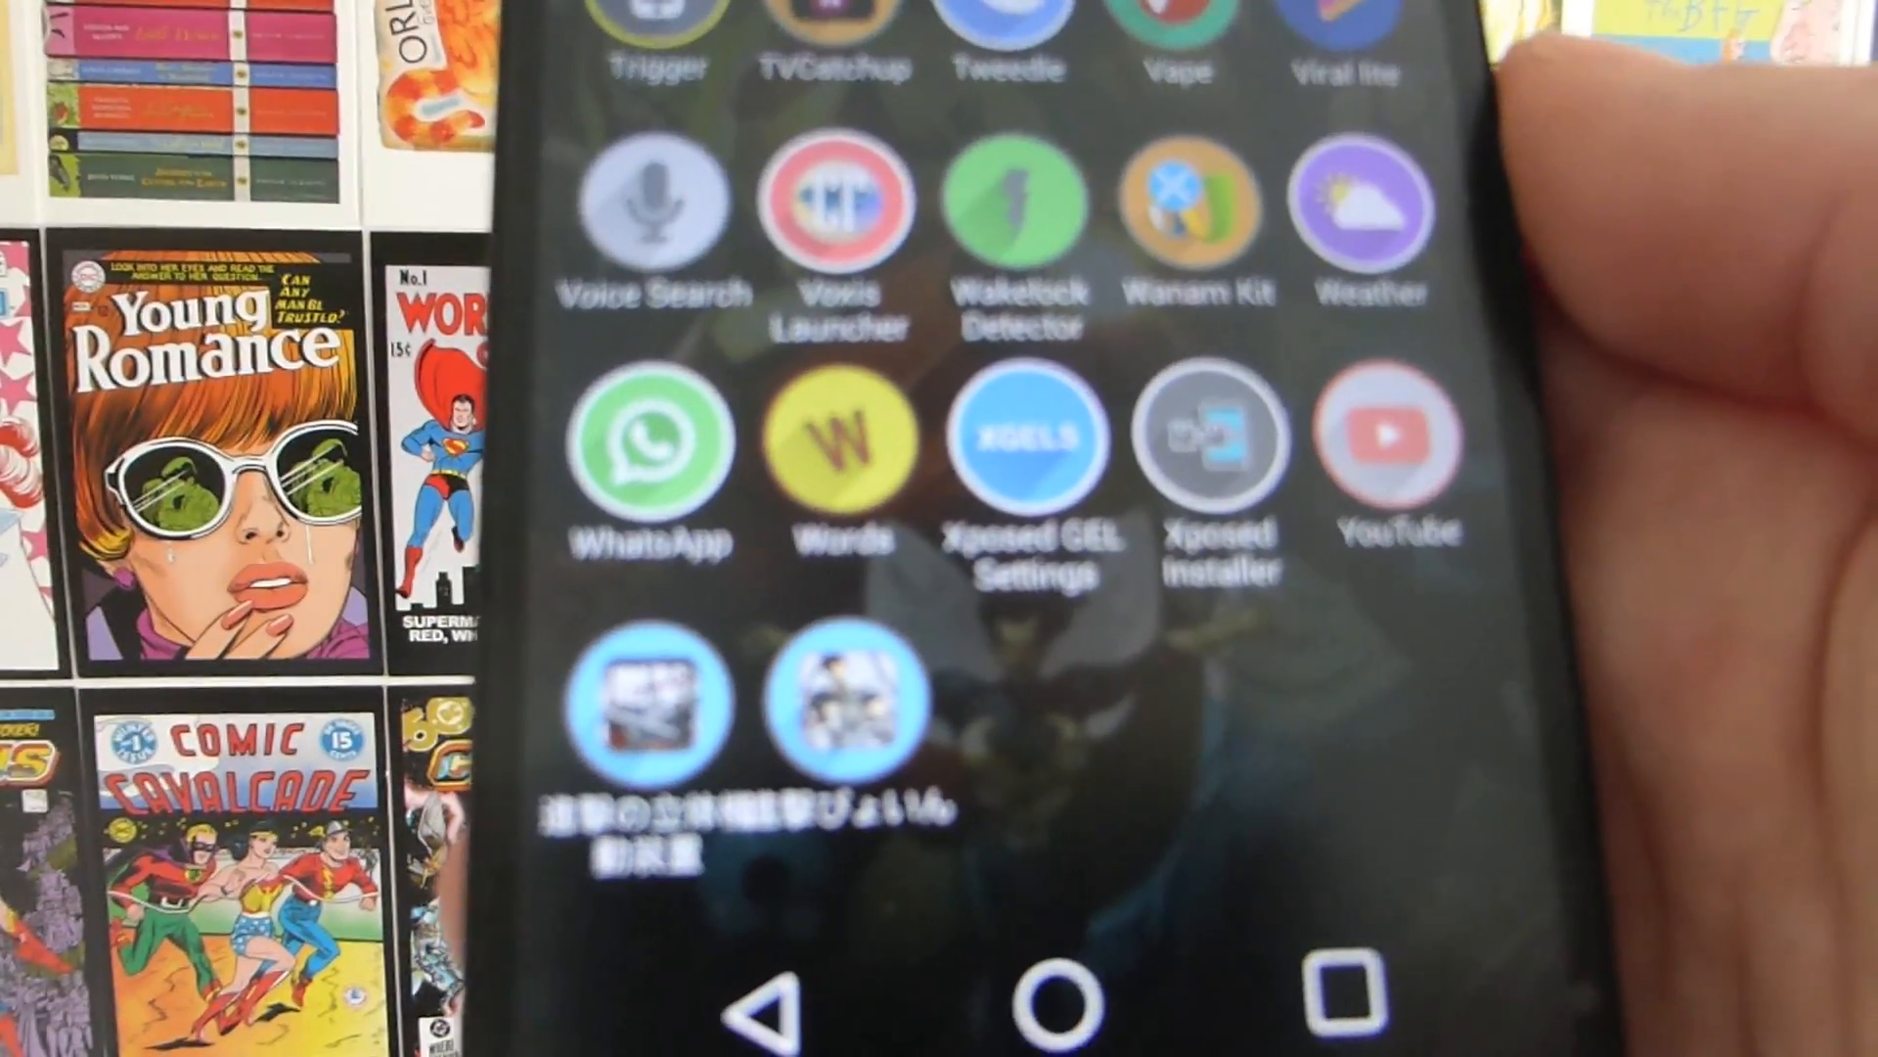
pyautogui.scroll(-3)
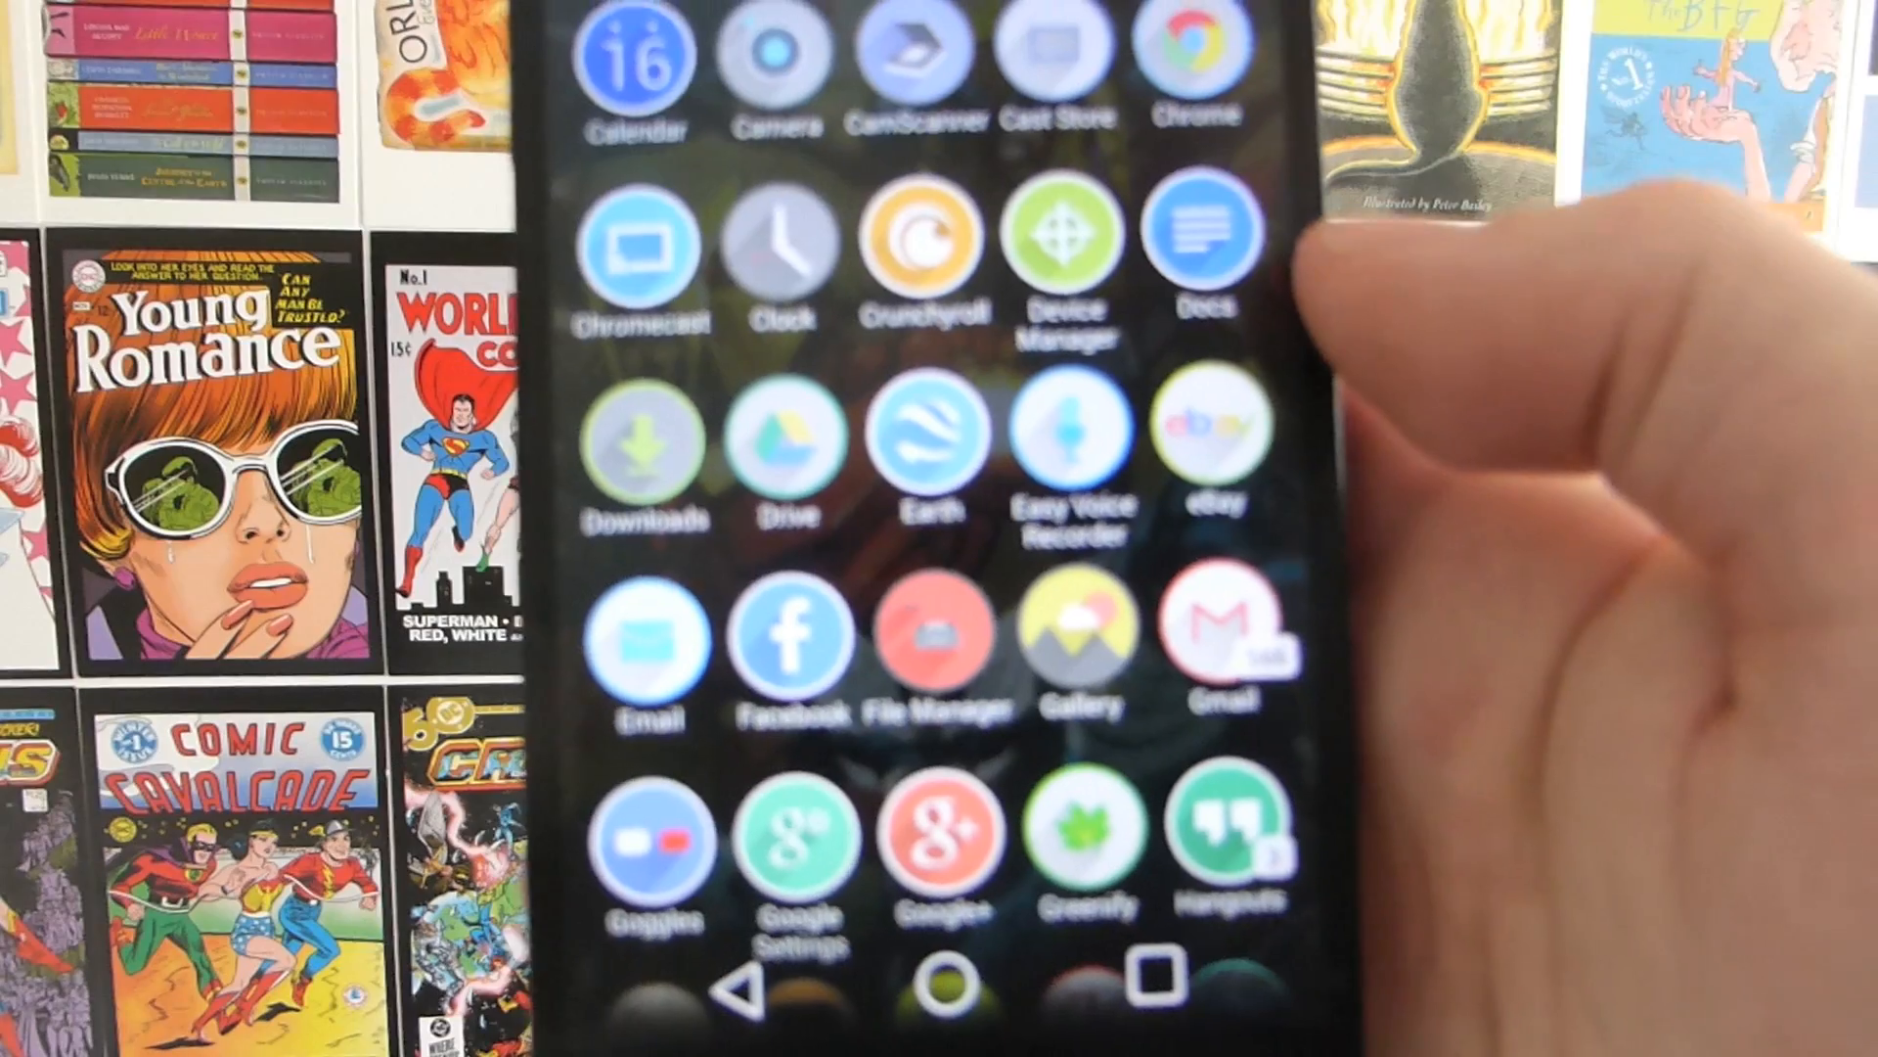
pyautogui.scroll(-3)
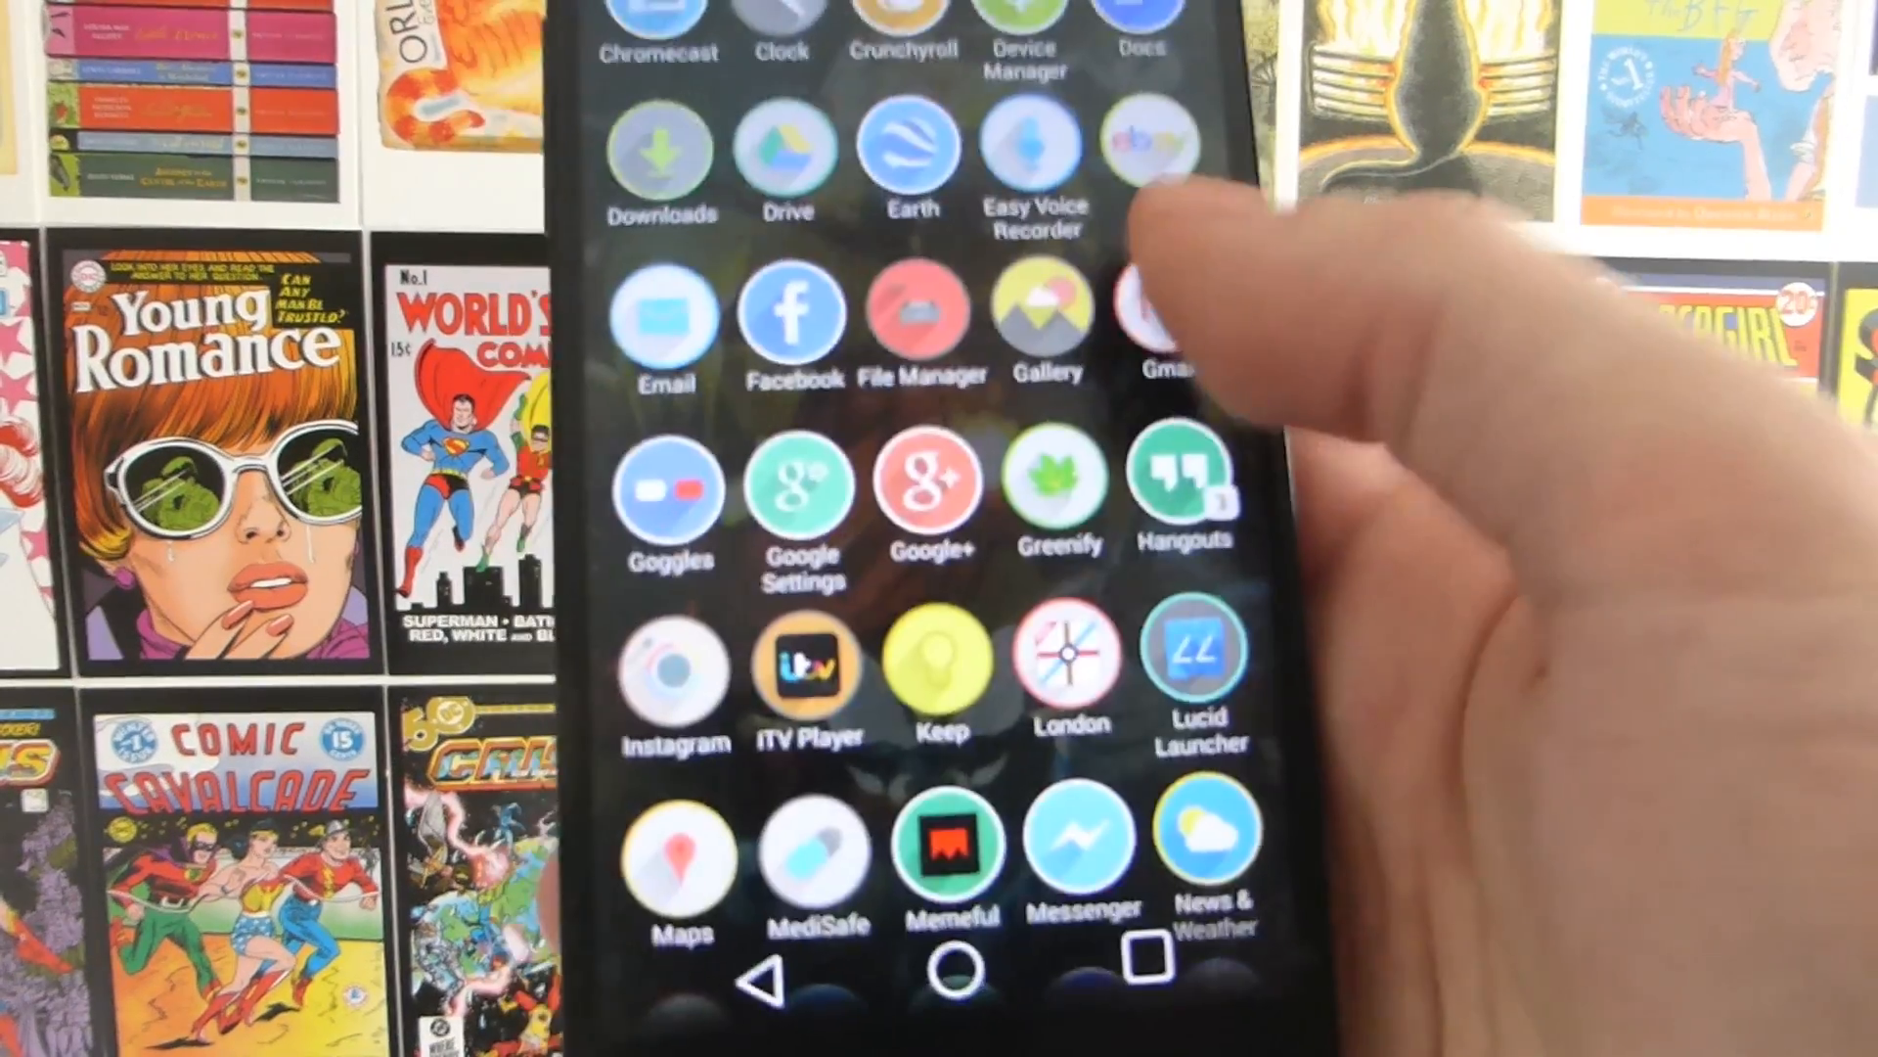